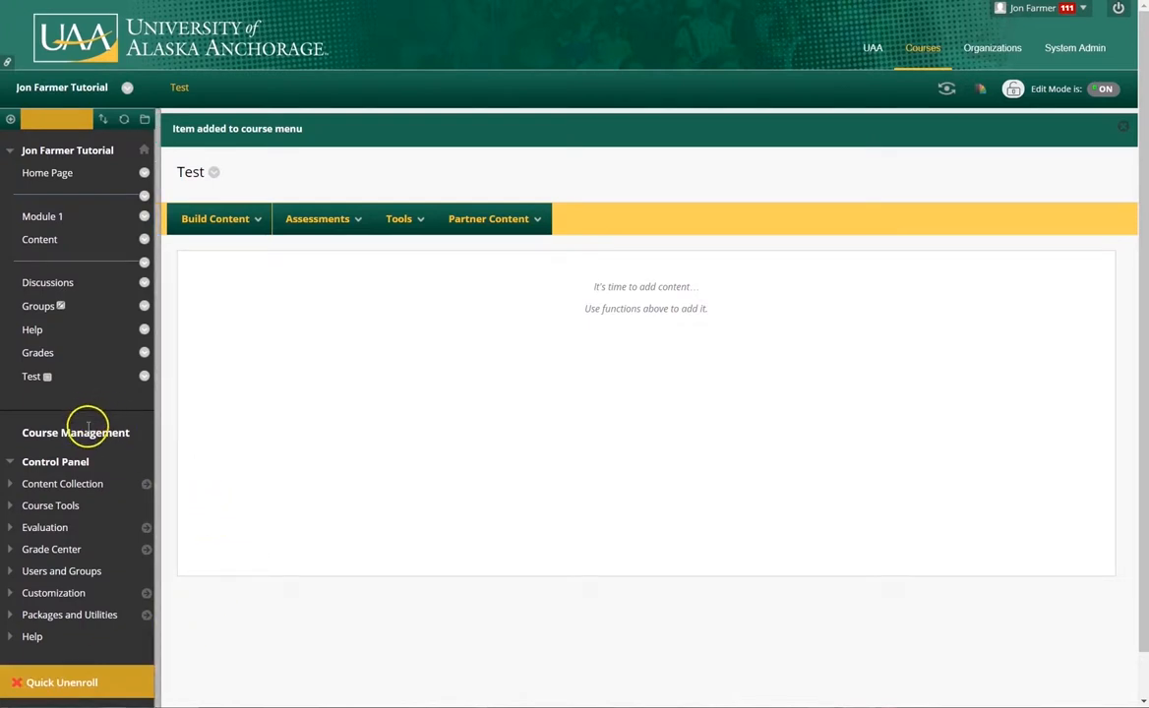
{"action": "mouse_move", "coordinate": [57, 444]}
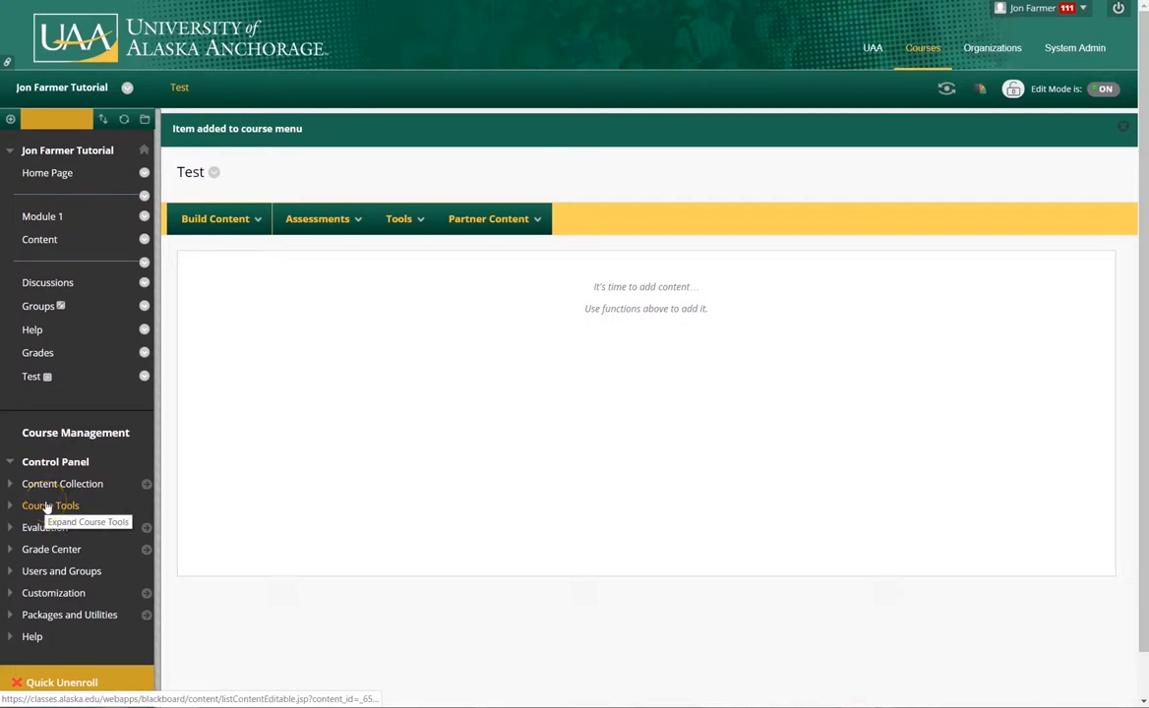
- Expand Course Tools in the Control Panel and go to Tests, Surveys, and Pools
{"action": "left_click", "coordinate": [51, 504]}
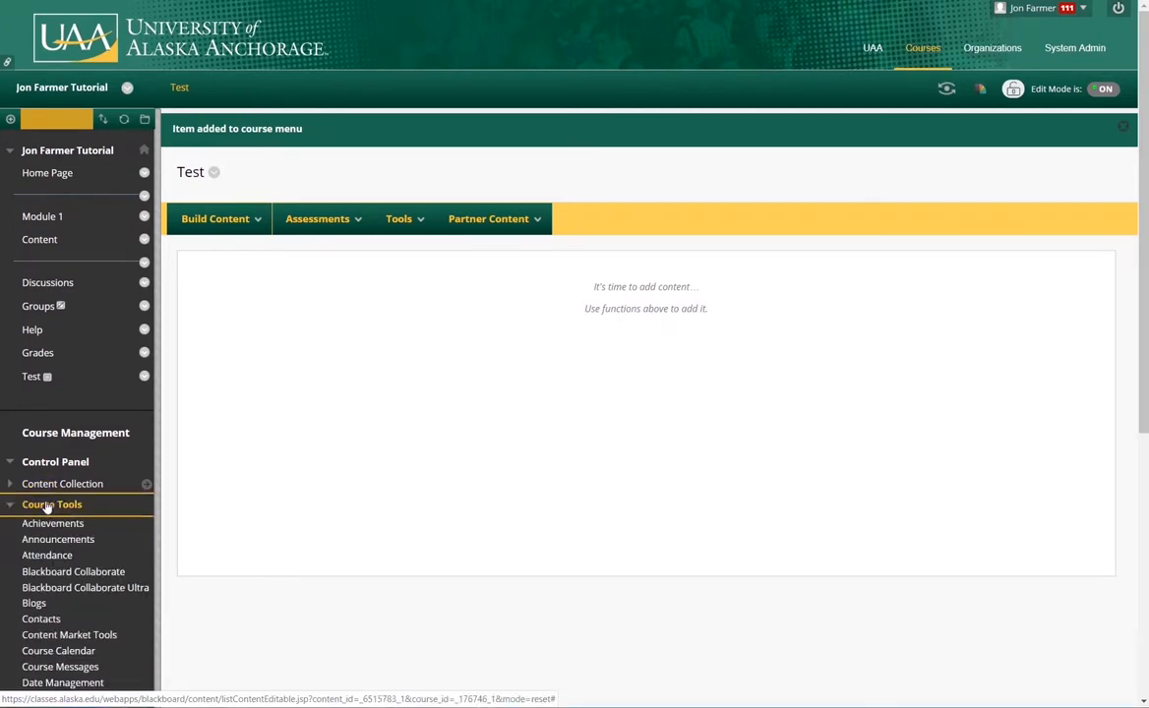
{"action": "scroll", "scroll_direction": "down", "scroll_amount": 3}
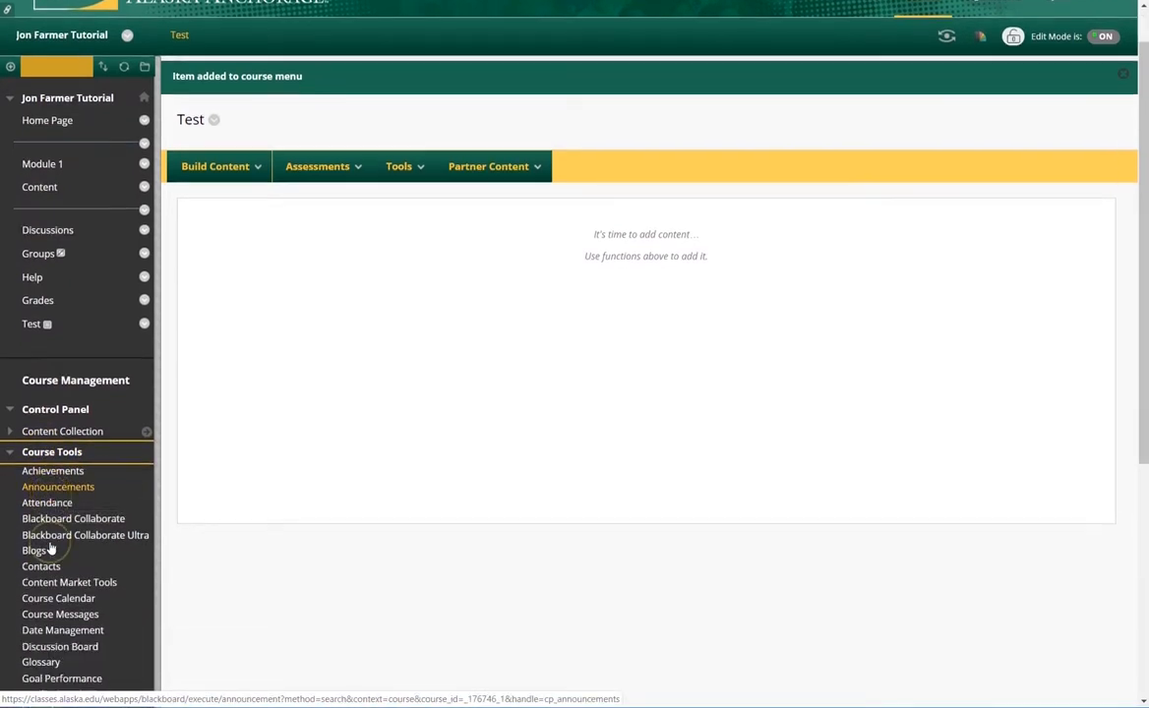
{"action": "scroll", "scroll_direction": "down", "scroll_amount": 3}
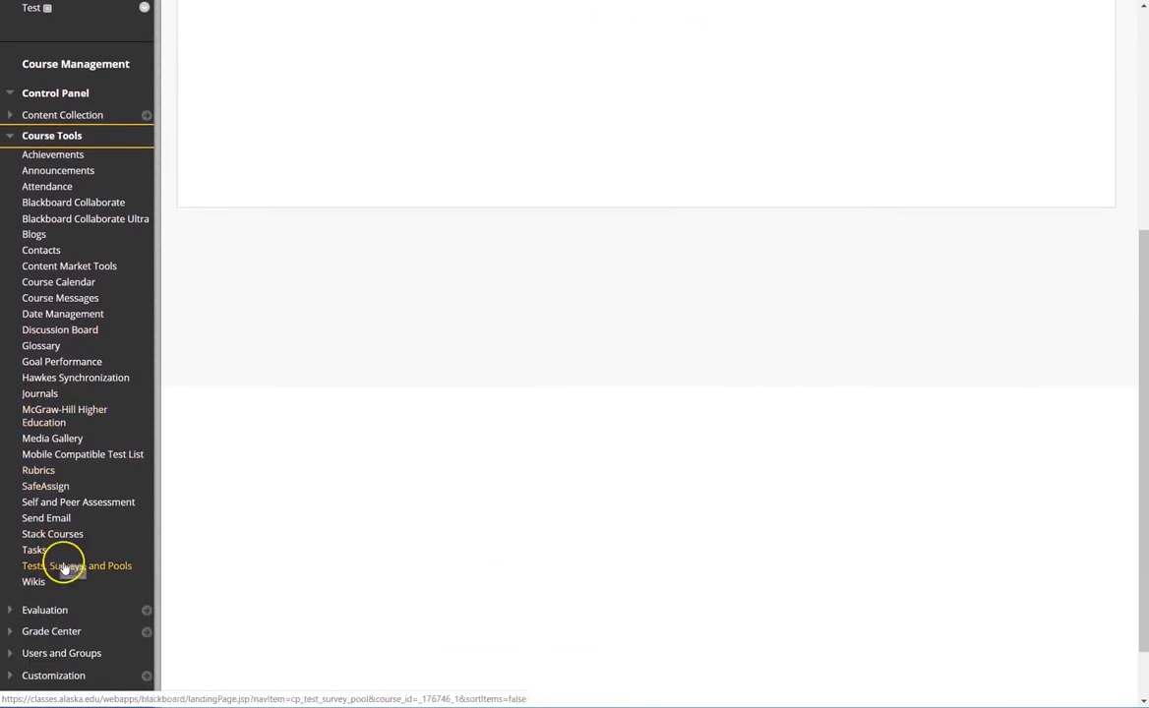
{"action": "left_click", "coordinate": [62, 567]}
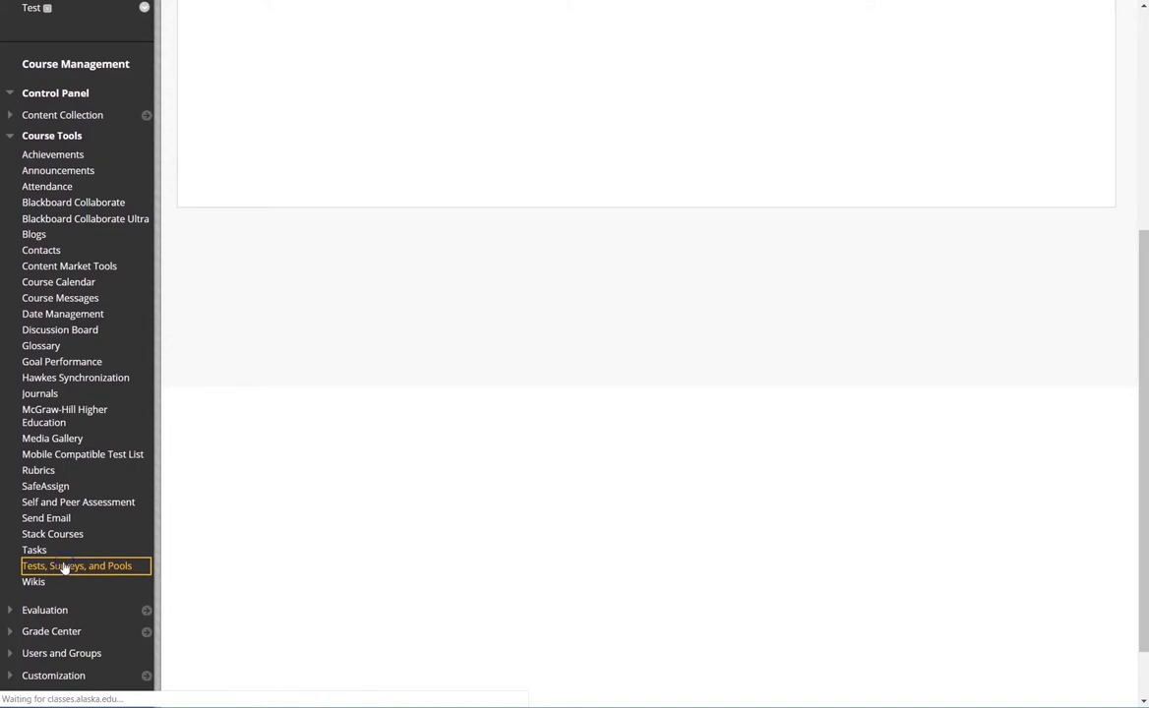
- Build a new test named Practice from the Tests list and submit it to reach its canvas
{"action": "left_click", "coordinate": [76, 567]}
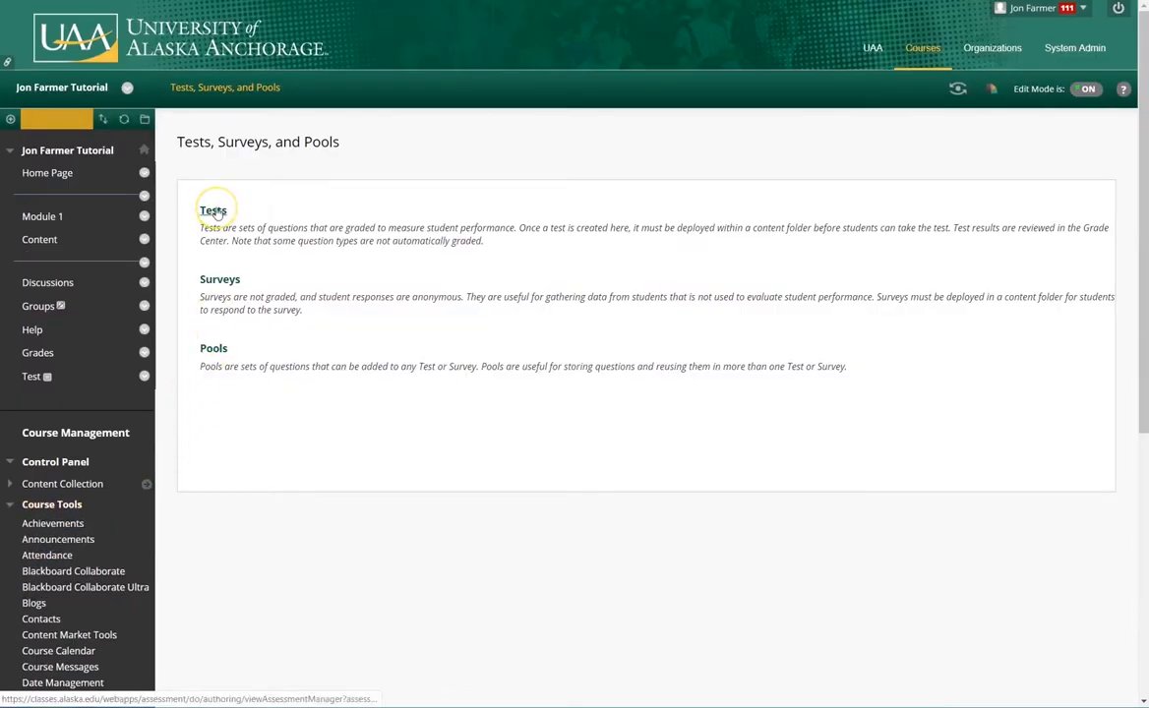
{"action": "left_click", "coordinate": [212, 209]}
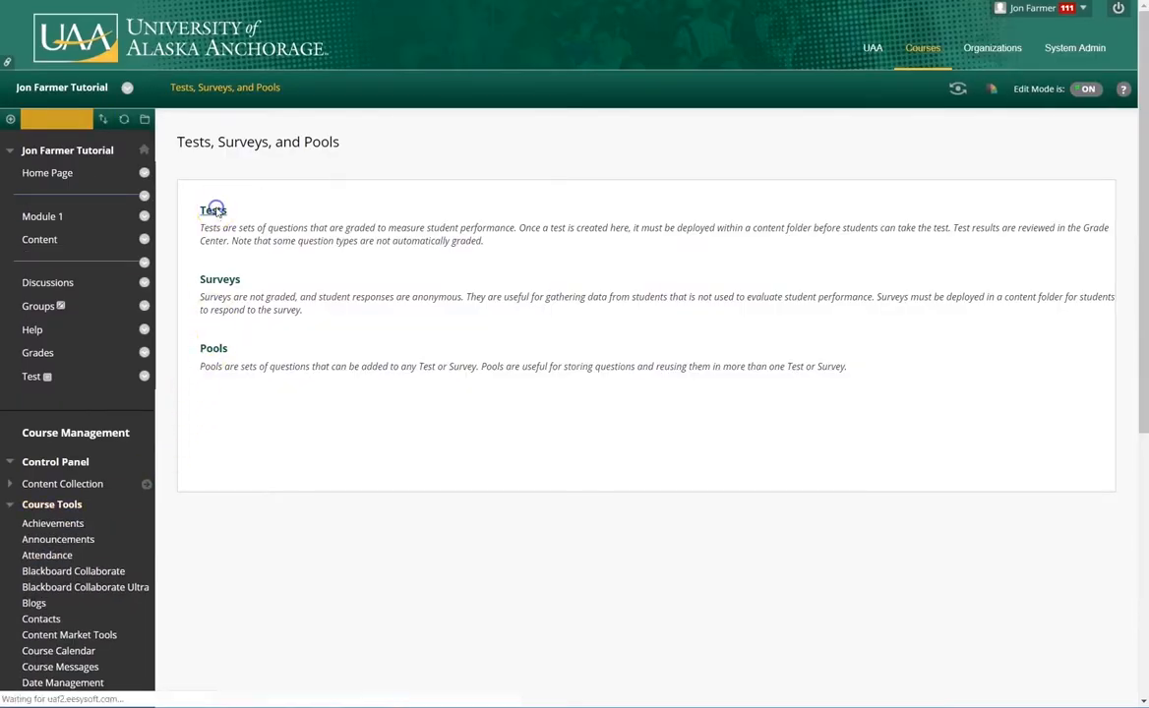
{"action": "left_click", "coordinate": [210, 208]}
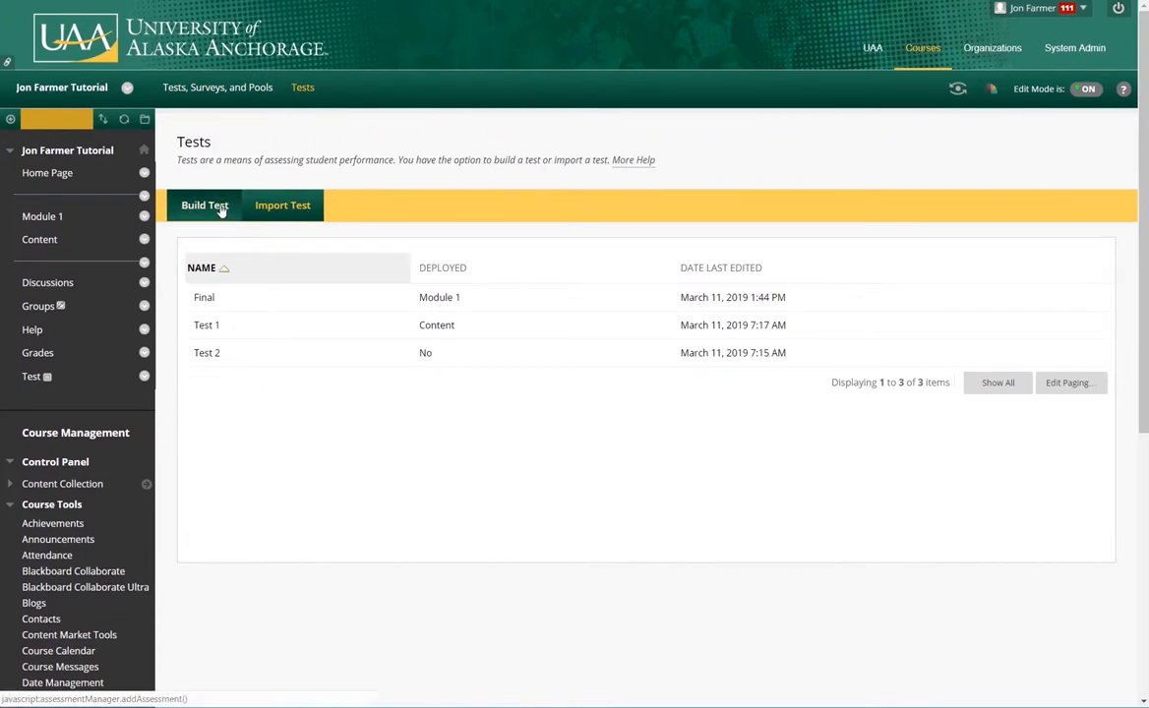
{"action": "left_click", "coordinate": [205, 206]}
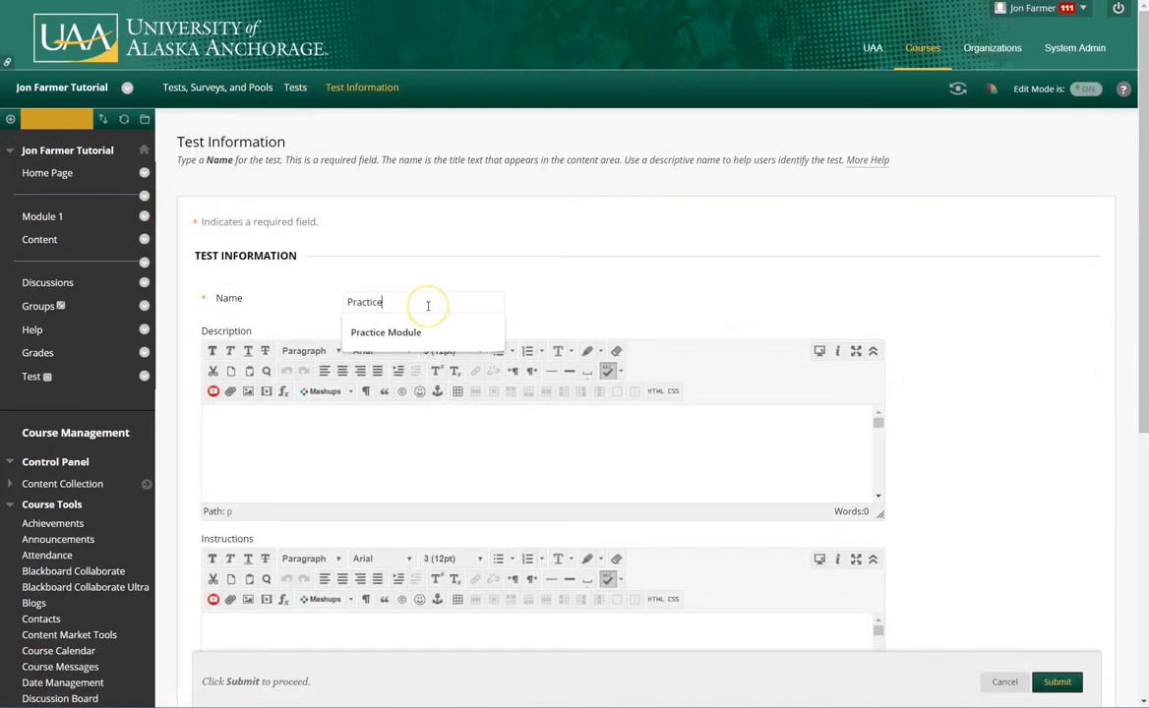
{"action": "mouse_move", "coordinate": [828, 377]}
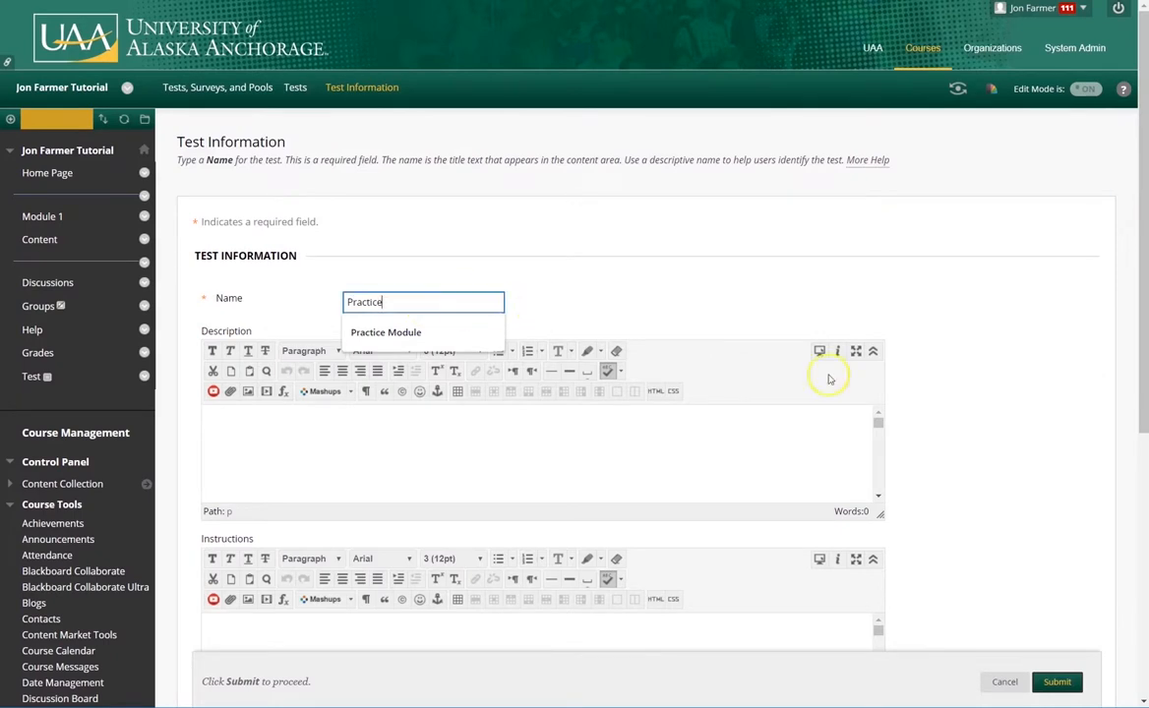
{"action": "scroll", "scroll_direction": "down", "scroll_amount": 3}
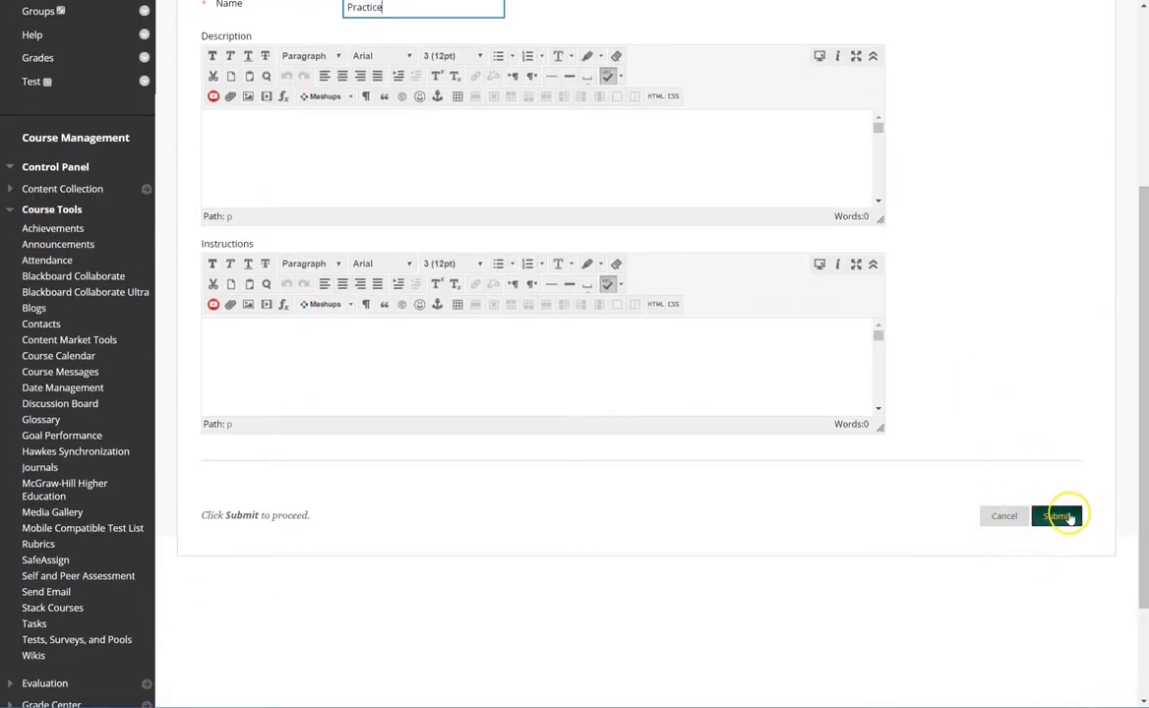
{"action": "left_click", "coordinate": [1052, 515]}
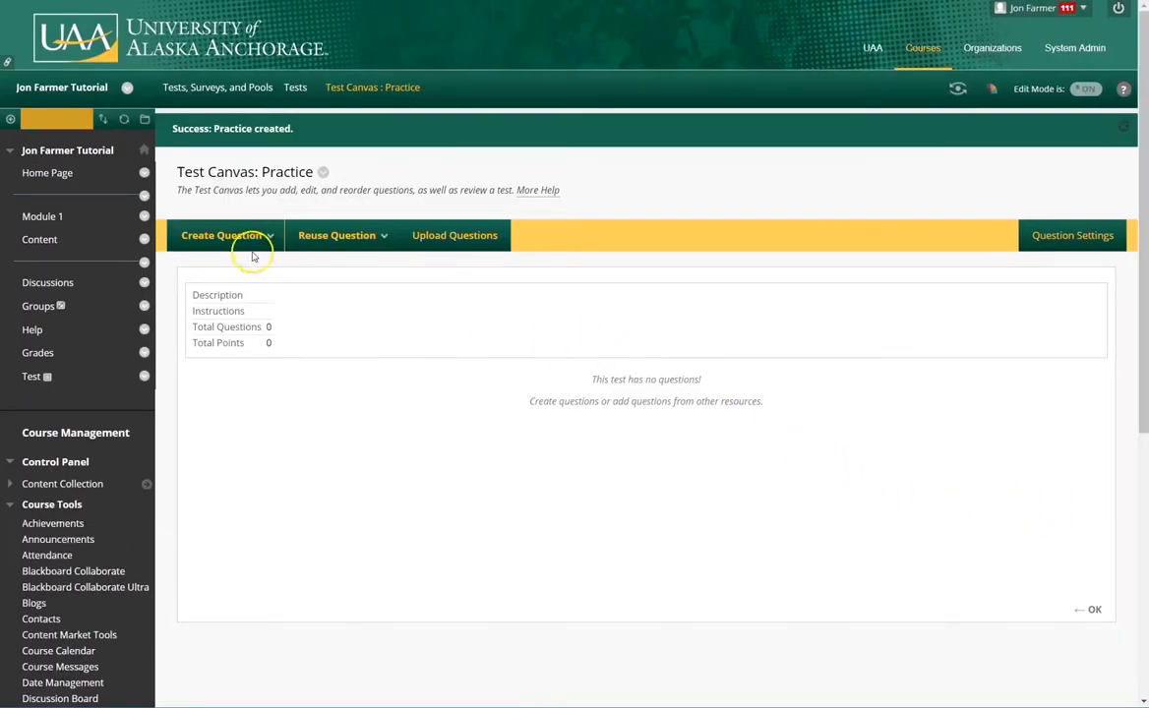
- Choose True/False from the Create Question menu on the Practice test canvas
{"action": "left_click", "coordinate": [220, 236]}
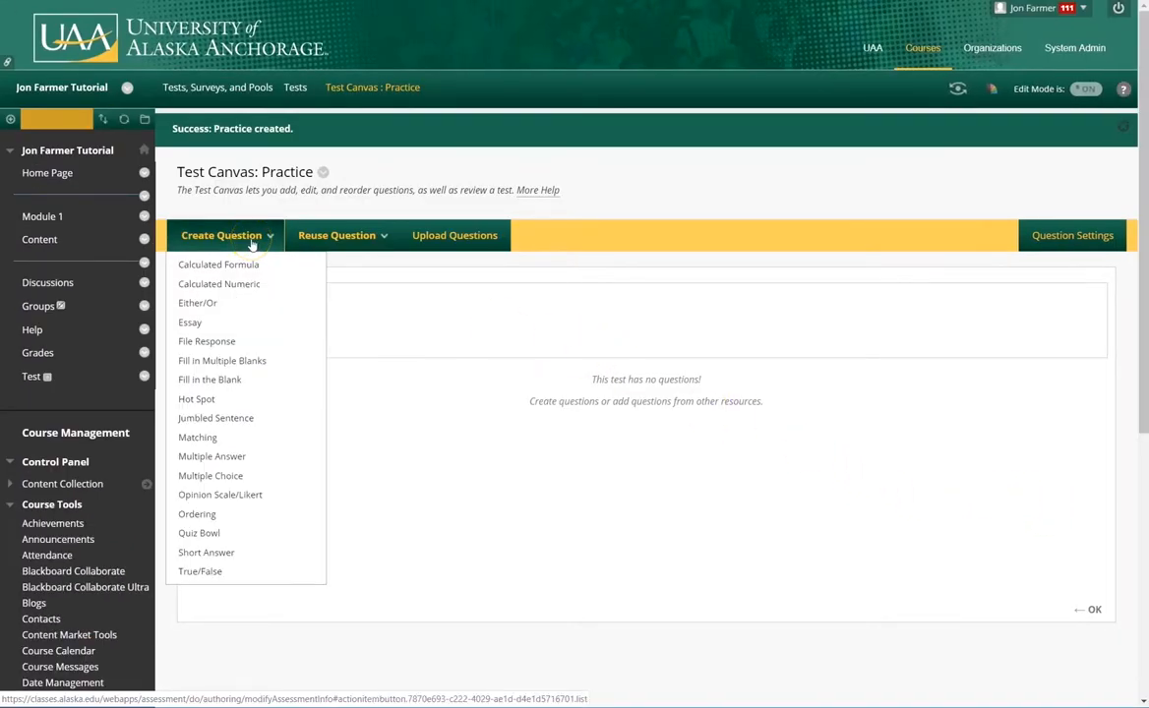
{"action": "mouse_move", "coordinate": [243, 401]}
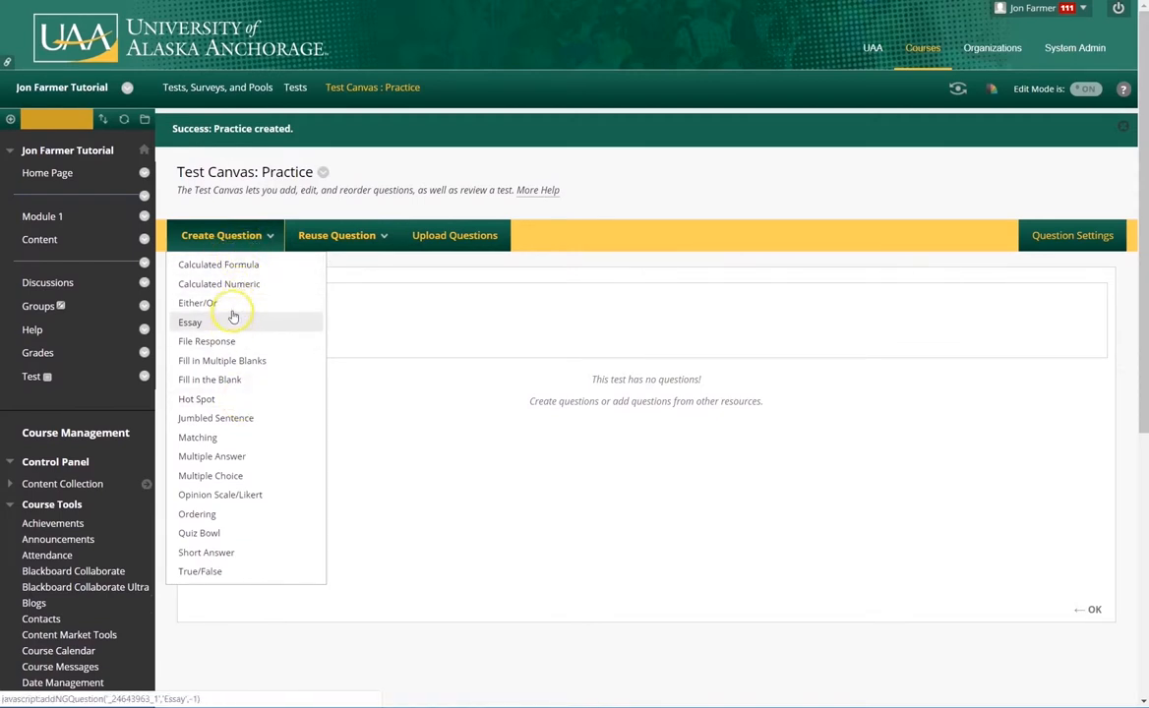
{"action": "mouse_move", "coordinate": [224, 380]}
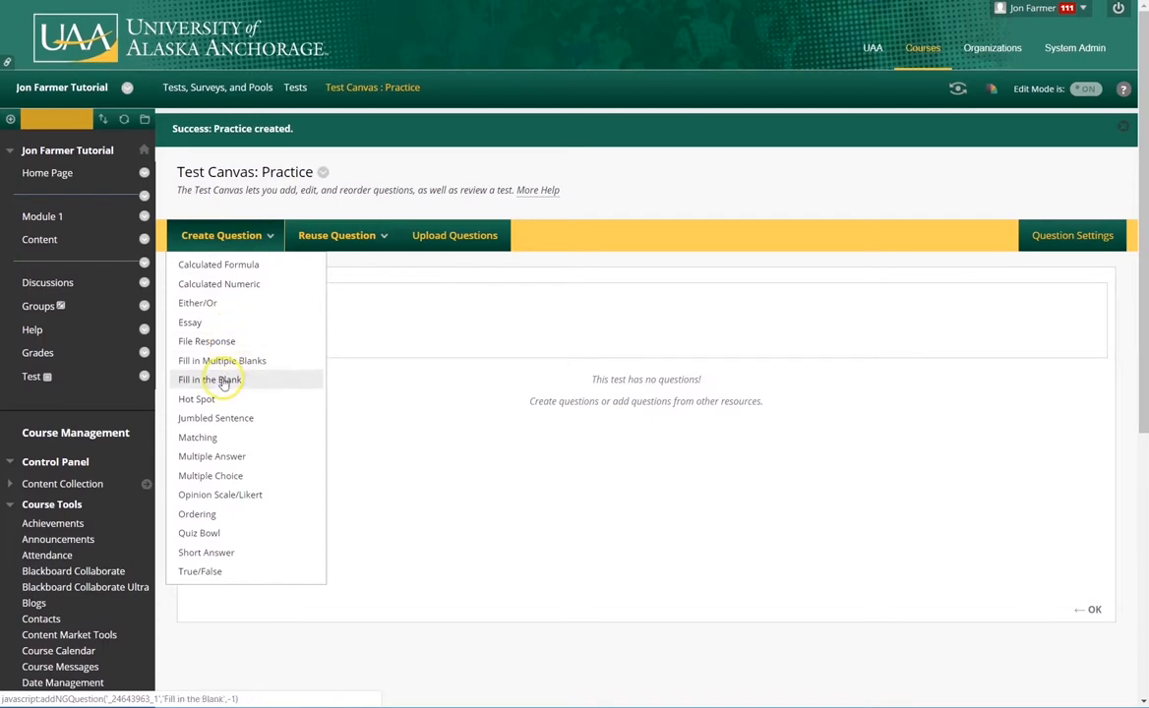
{"action": "mouse_move", "coordinate": [197, 436]}
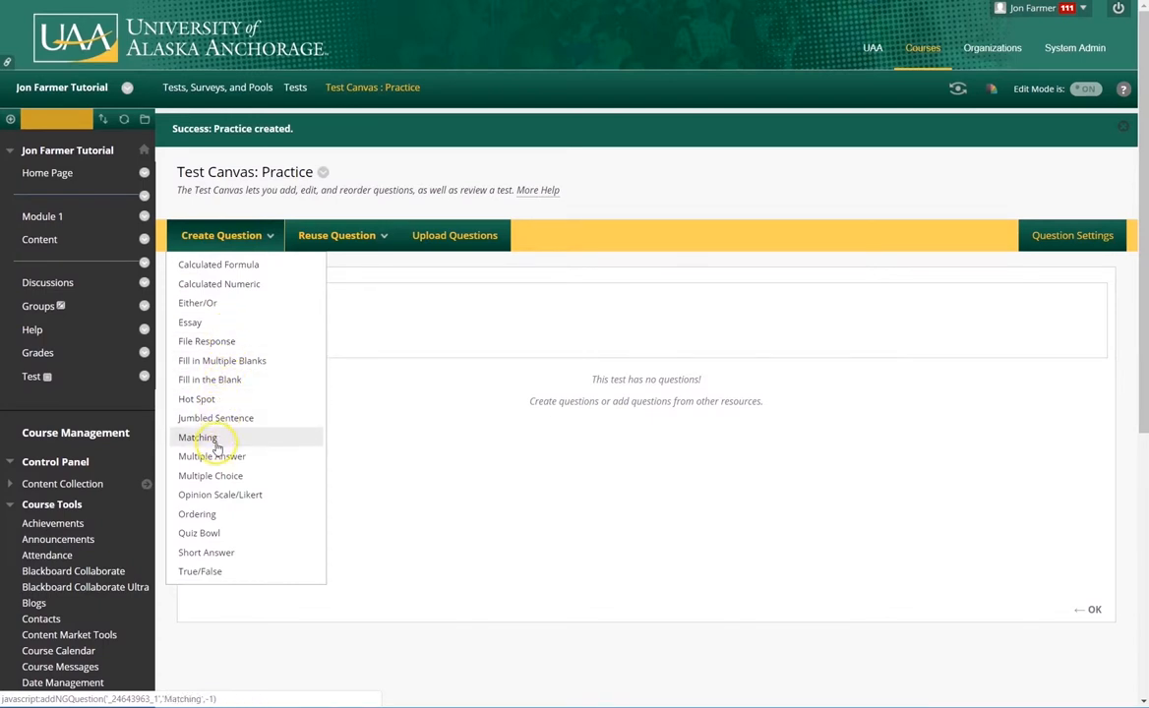
{"action": "mouse_move", "coordinate": [197, 515]}
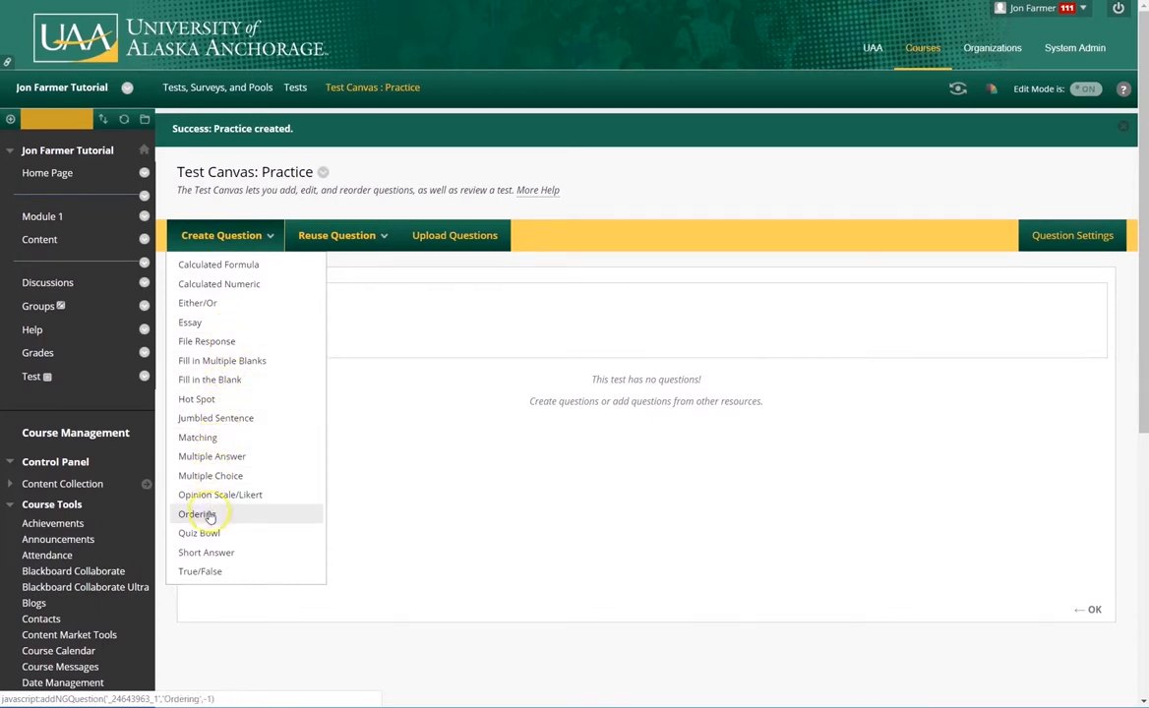
{"action": "mouse_move", "coordinate": [200, 570]}
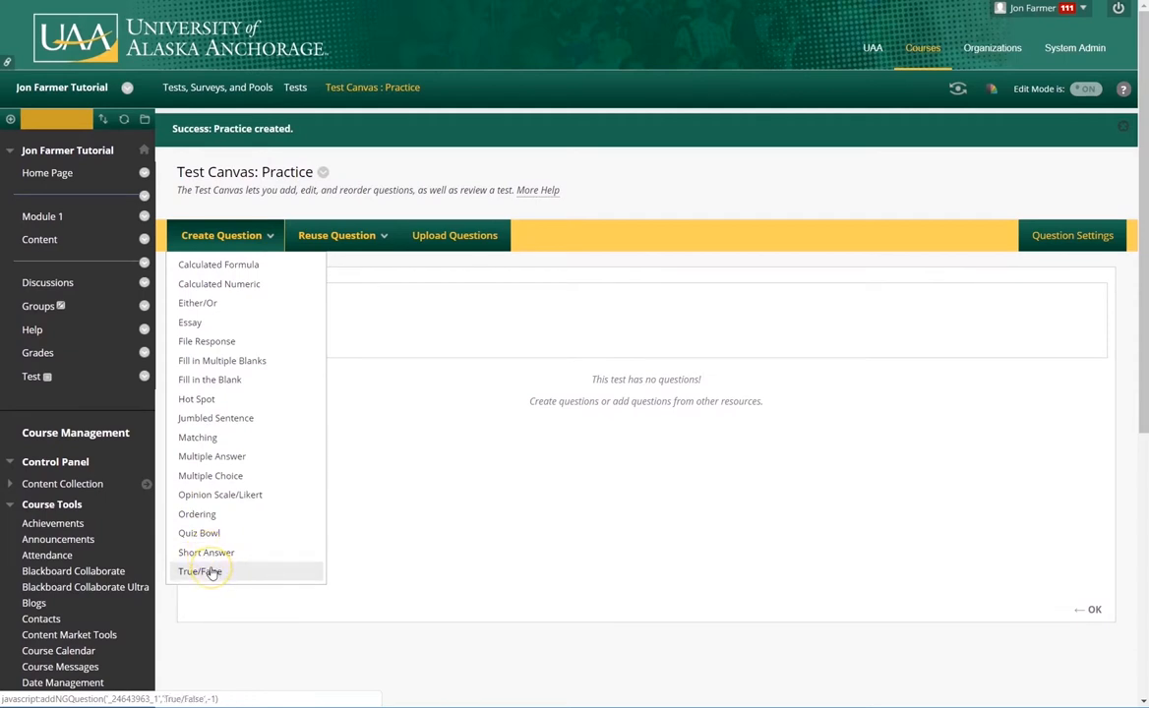
{"action": "left_click", "coordinate": [199, 570]}
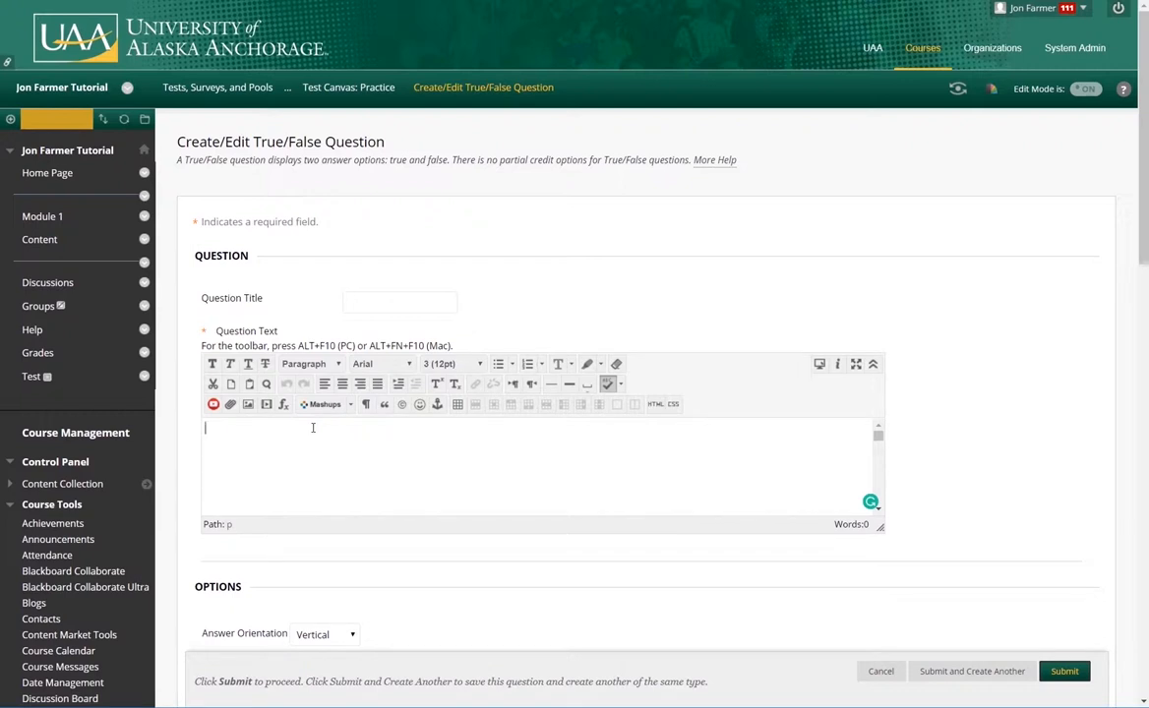
- Enter the Dallas Cowboys question text and keep the answers arranged vertically
{"action": "type", "text": "The"}
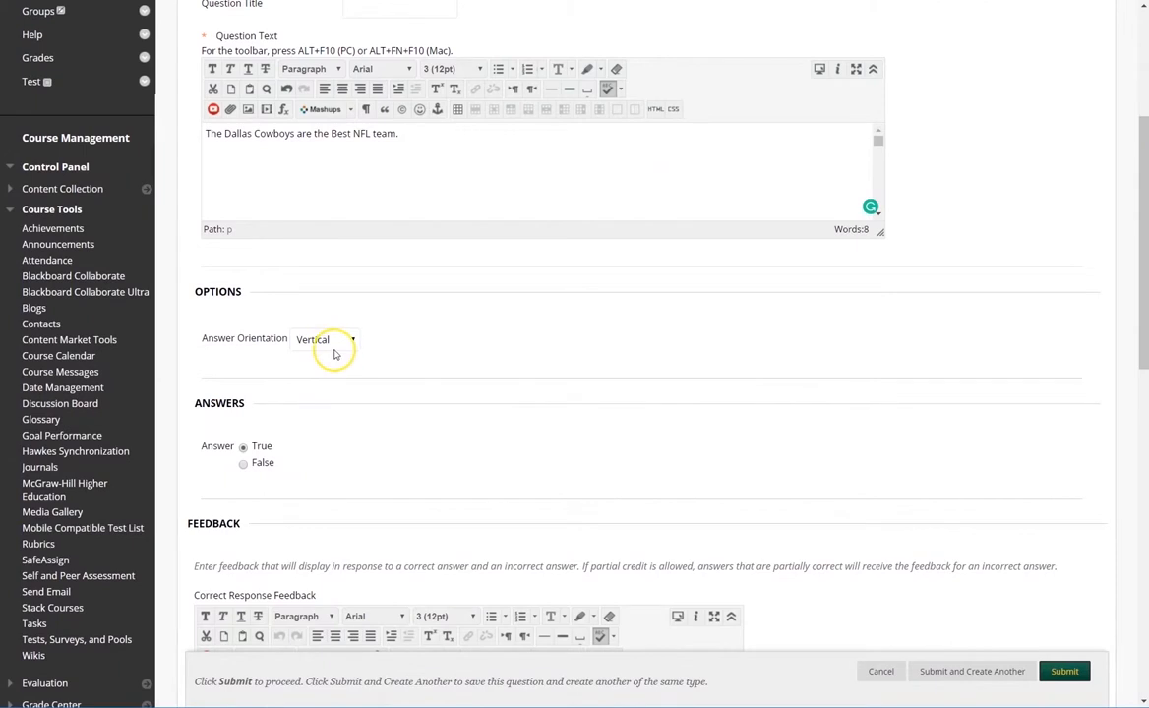
{"action": "left_click", "coordinate": [350, 339]}
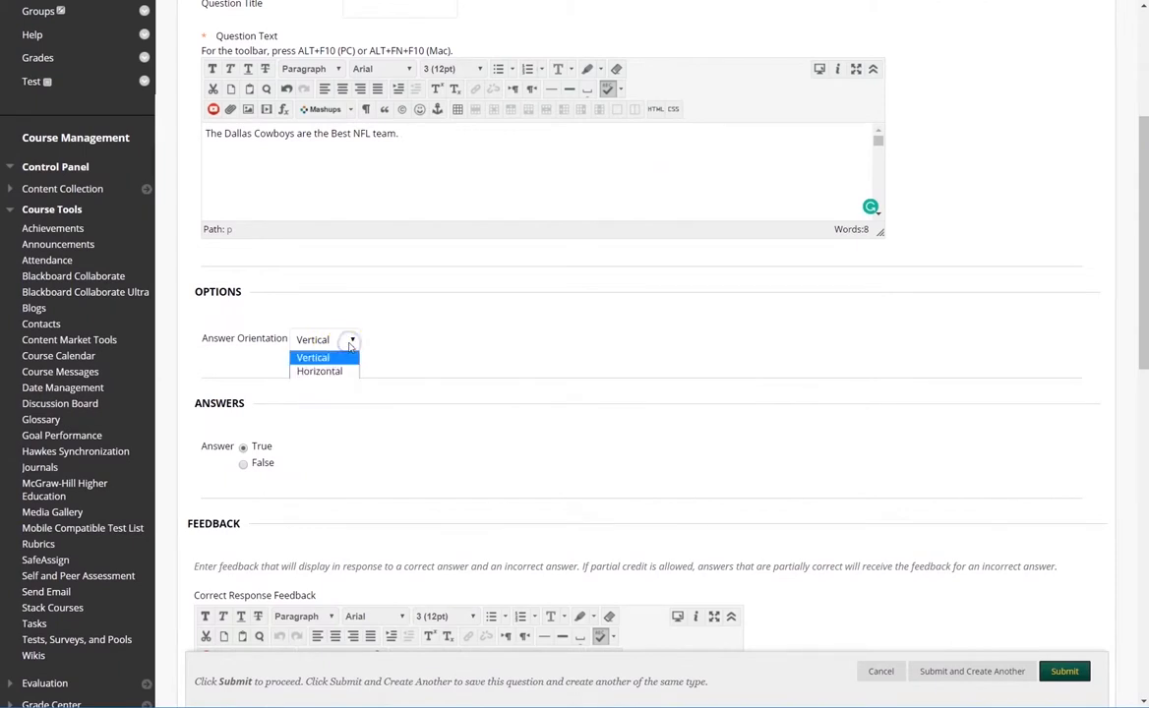
{"action": "left_click", "coordinate": [313, 358]}
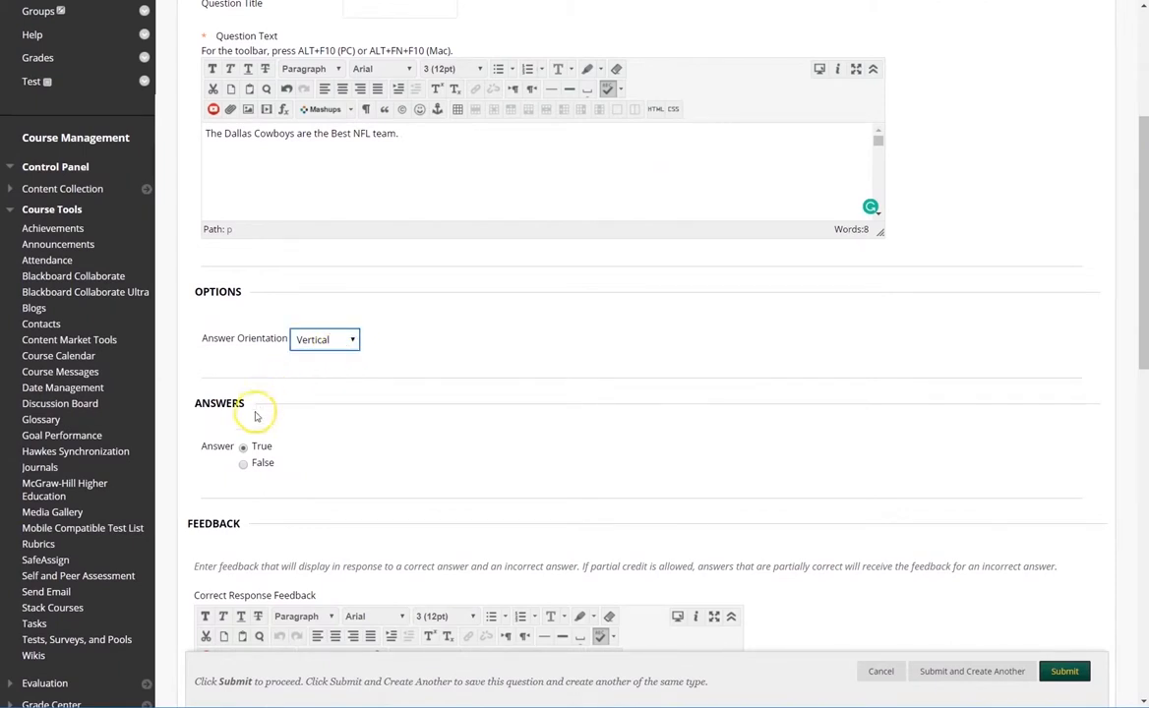
{"action": "scroll", "scroll_direction": "down", "scroll_amount": 3}
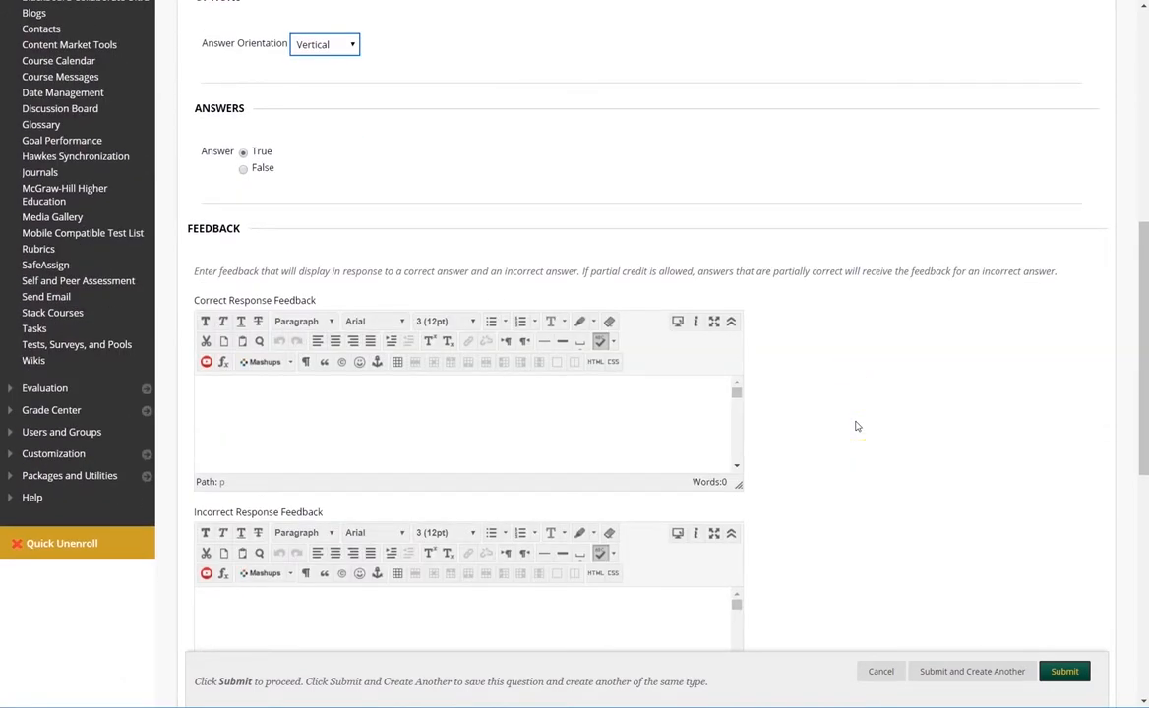
{"action": "scroll", "scroll_direction": "down", "scroll_amount": 3}
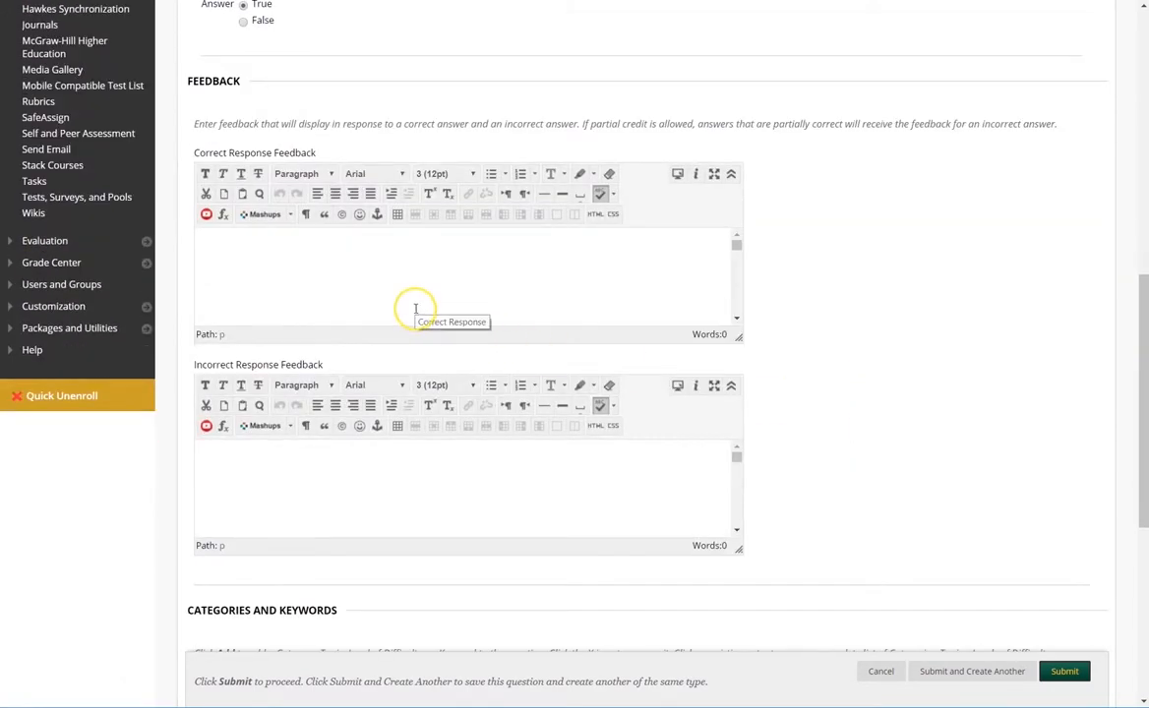
{"action": "mouse_move", "coordinate": [415, 309]}
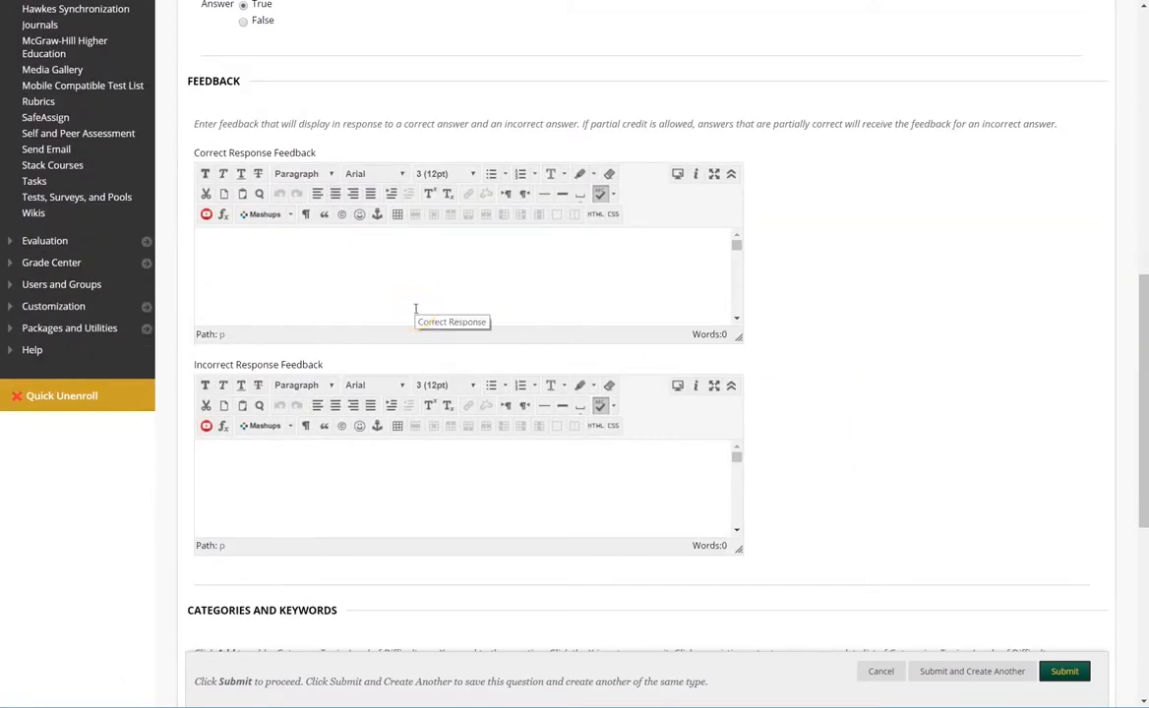
- Add incorrect-answer feedback and submit the True/False question worth 10 points
{"action": "left_click", "coordinate": [236, 484]}
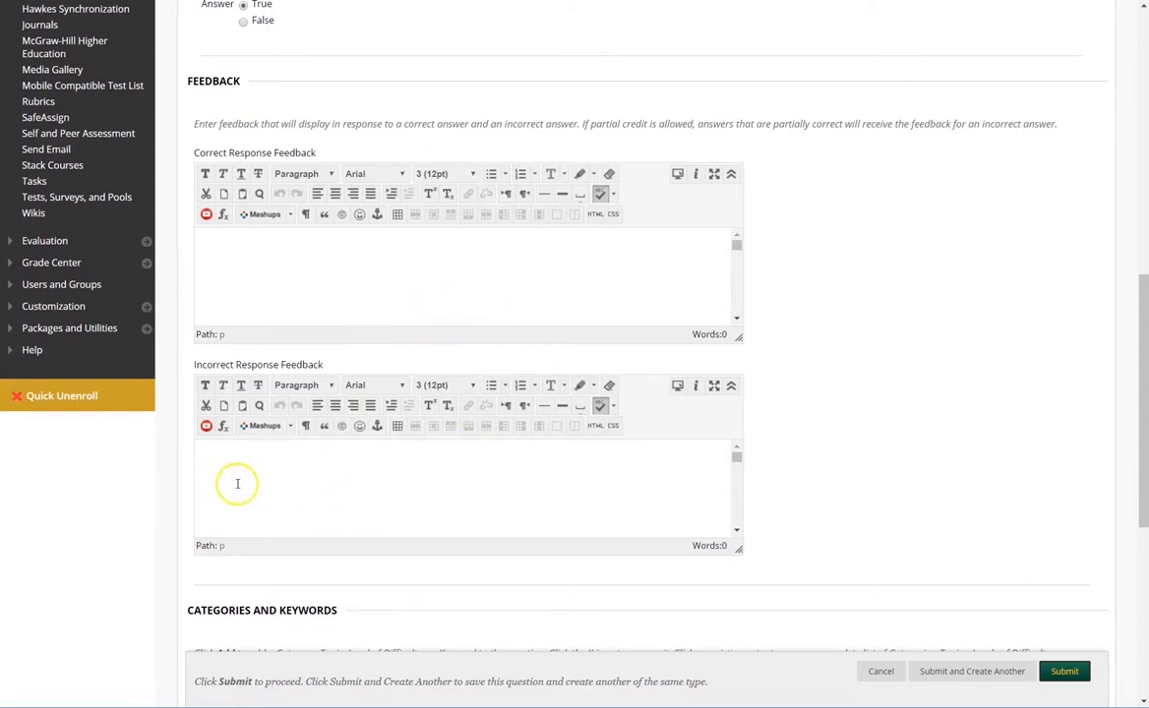
{"action": "mouse_move", "coordinate": [731, 381]}
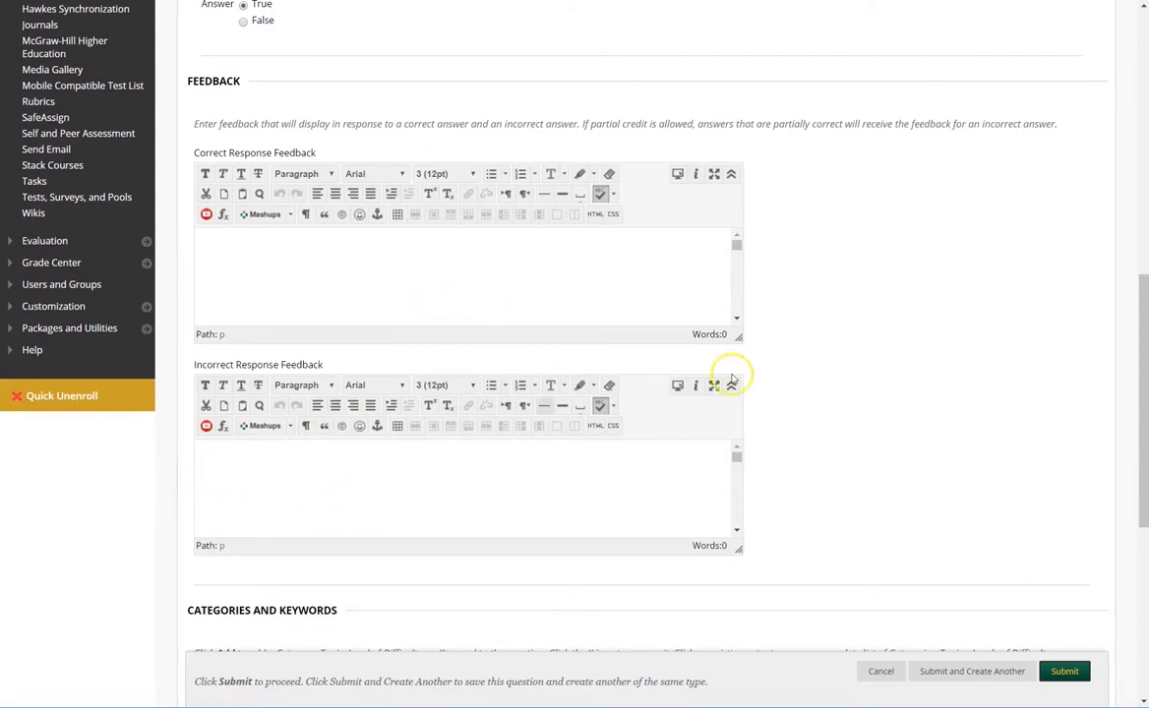
{"action": "scroll", "scroll_direction": "down", "scroll_amount": 3}
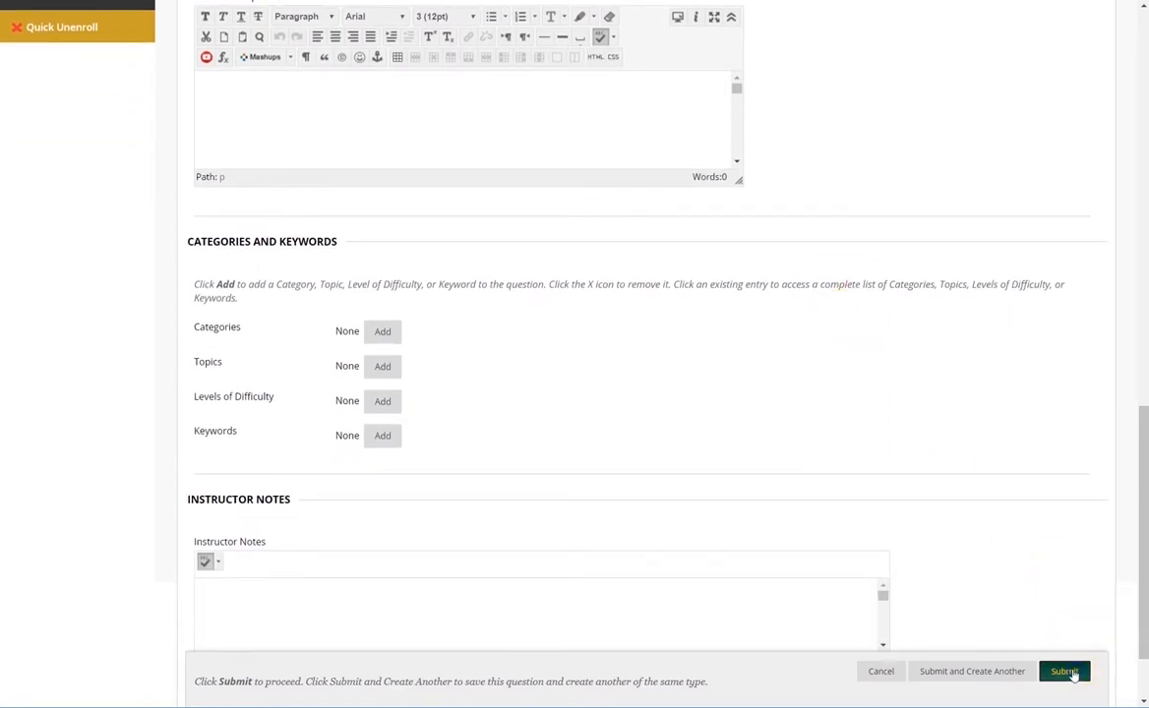
{"action": "left_click", "coordinate": [1066, 672]}
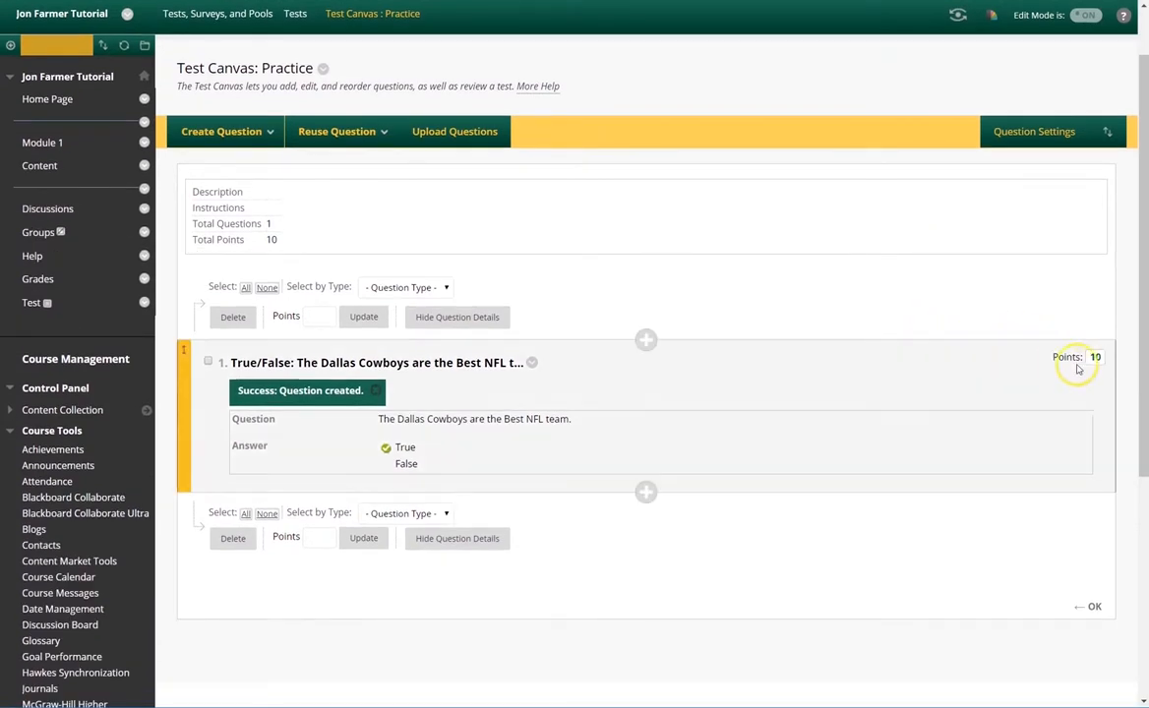
{"action": "mouse_move", "coordinate": [1095, 362]}
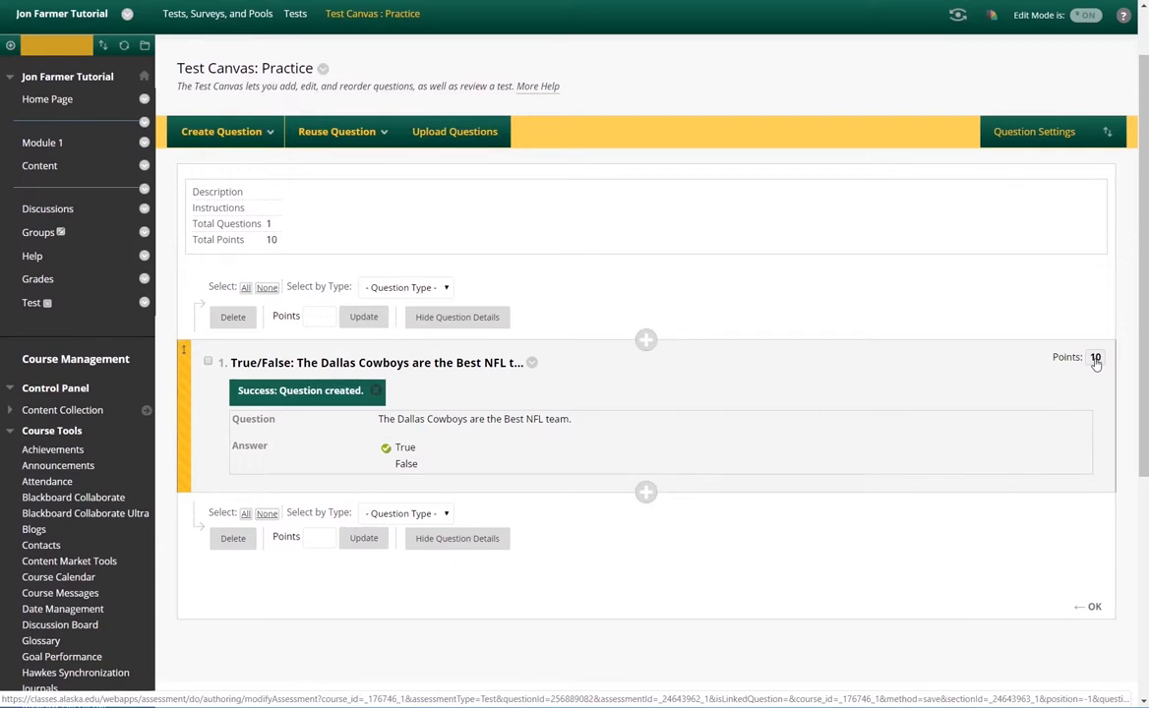
{"action": "mouse_move", "coordinate": [1096, 360]}
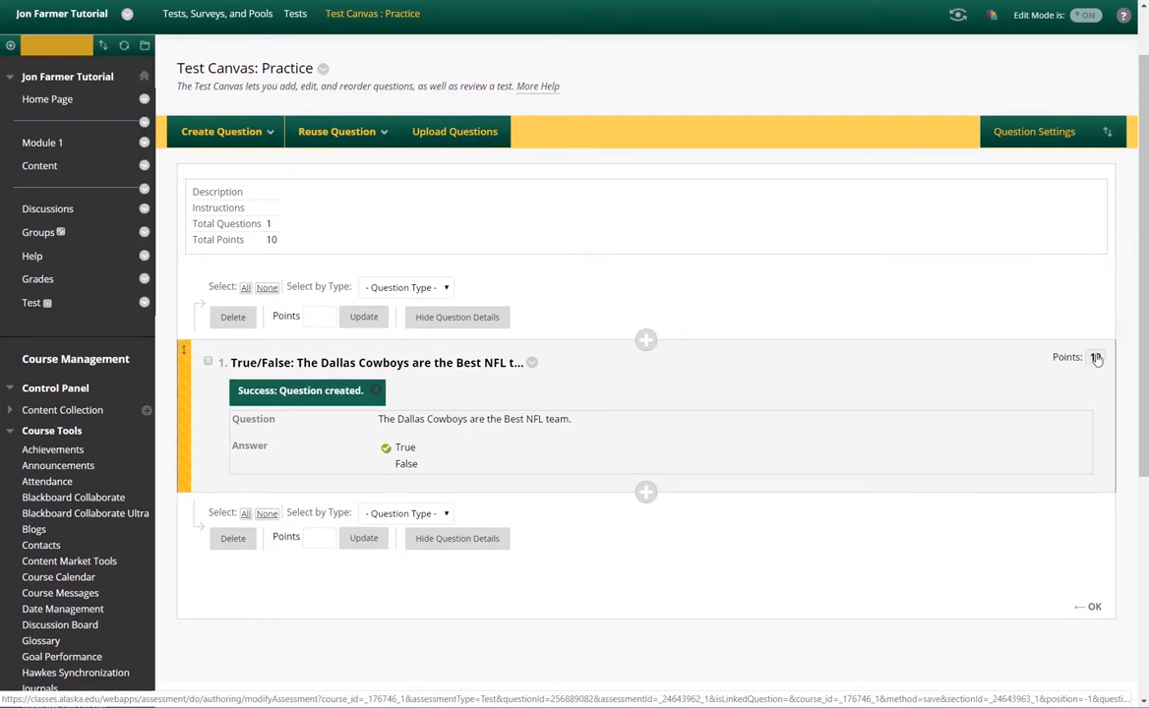
- Change the Dallas Cowboys question's points from 10 to 100
{"action": "left_click", "coordinate": [1094, 358]}
{"action": "type", "text": "0"}
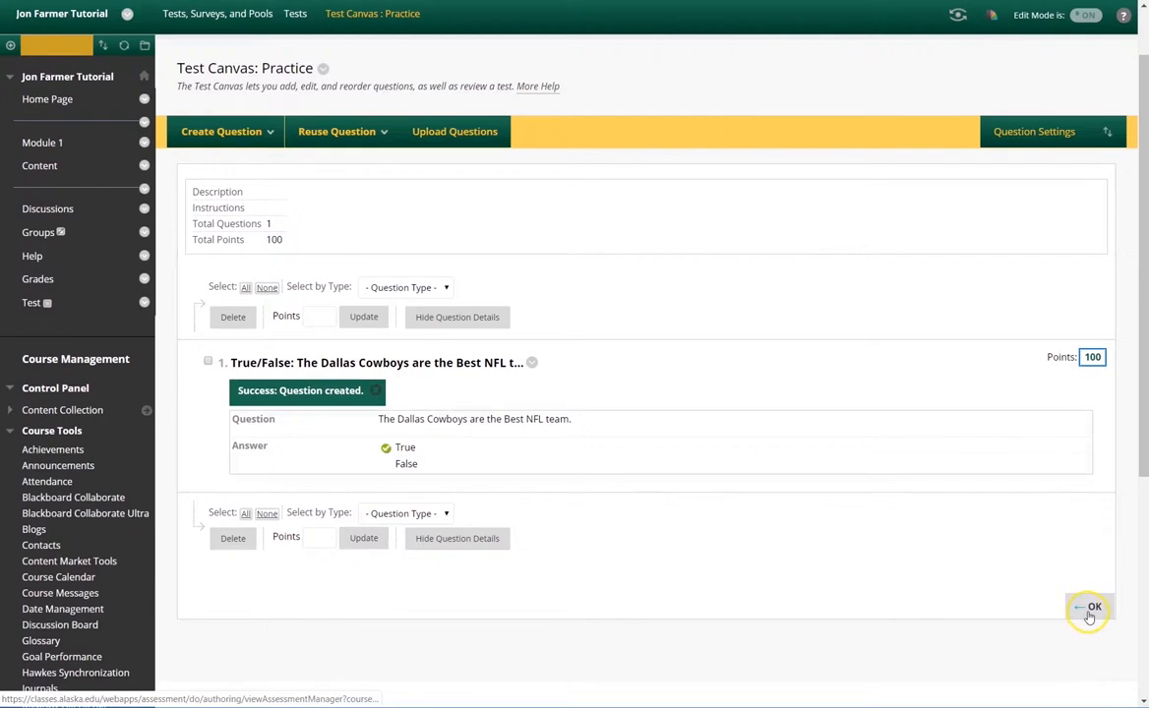
- Confirm OK on the Test Canvas to return to the Tests list showing Practice undeployed
{"action": "left_click", "coordinate": [1085, 605]}
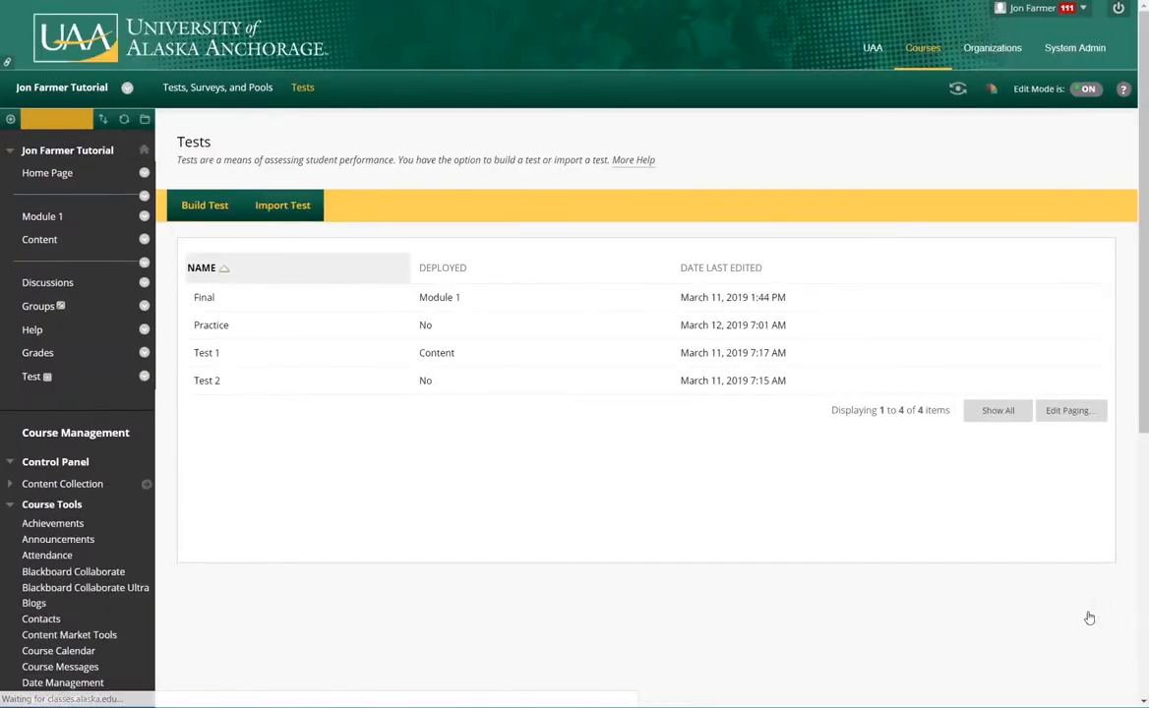
{"action": "mouse_move", "coordinate": [247, 352]}
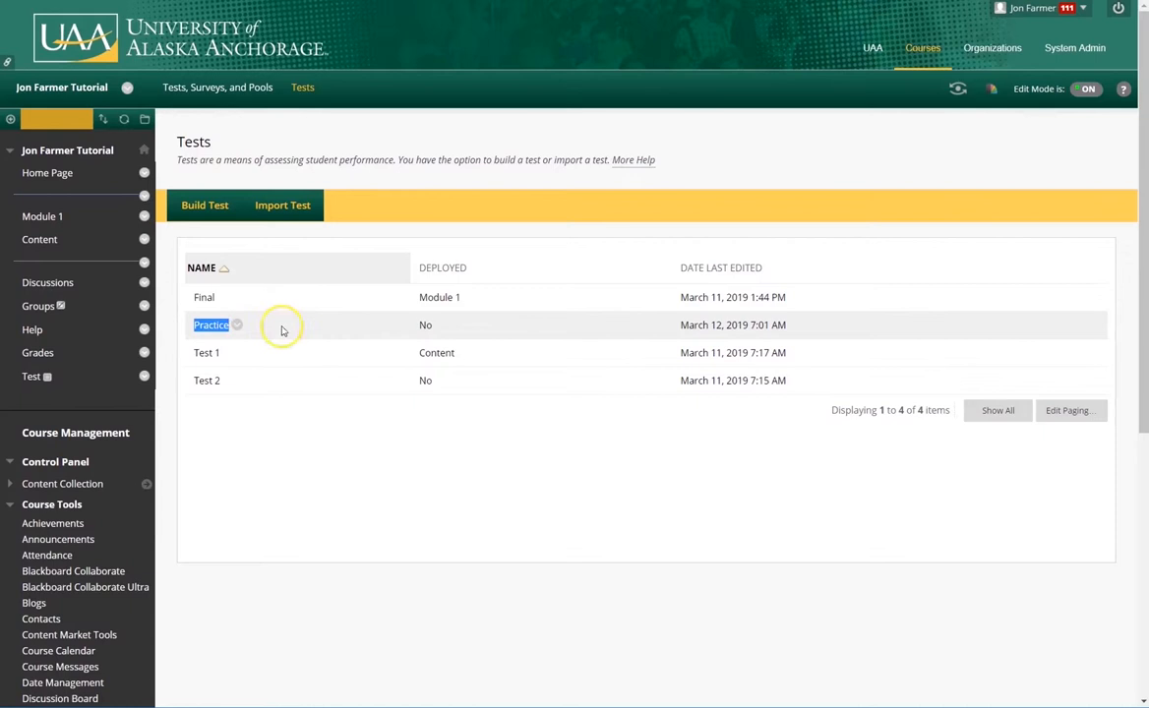
{"action": "mouse_move", "coordinate": [425, 327]}
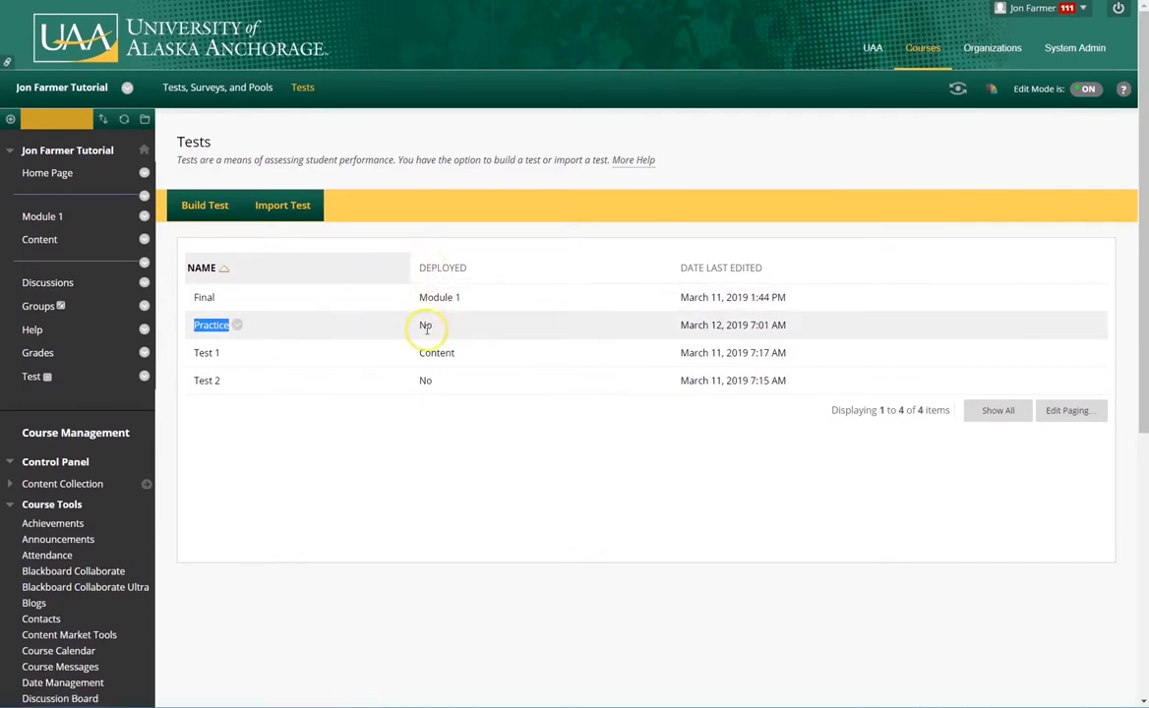
{"action": "mouse_move", "coordinate": [706, 325]}
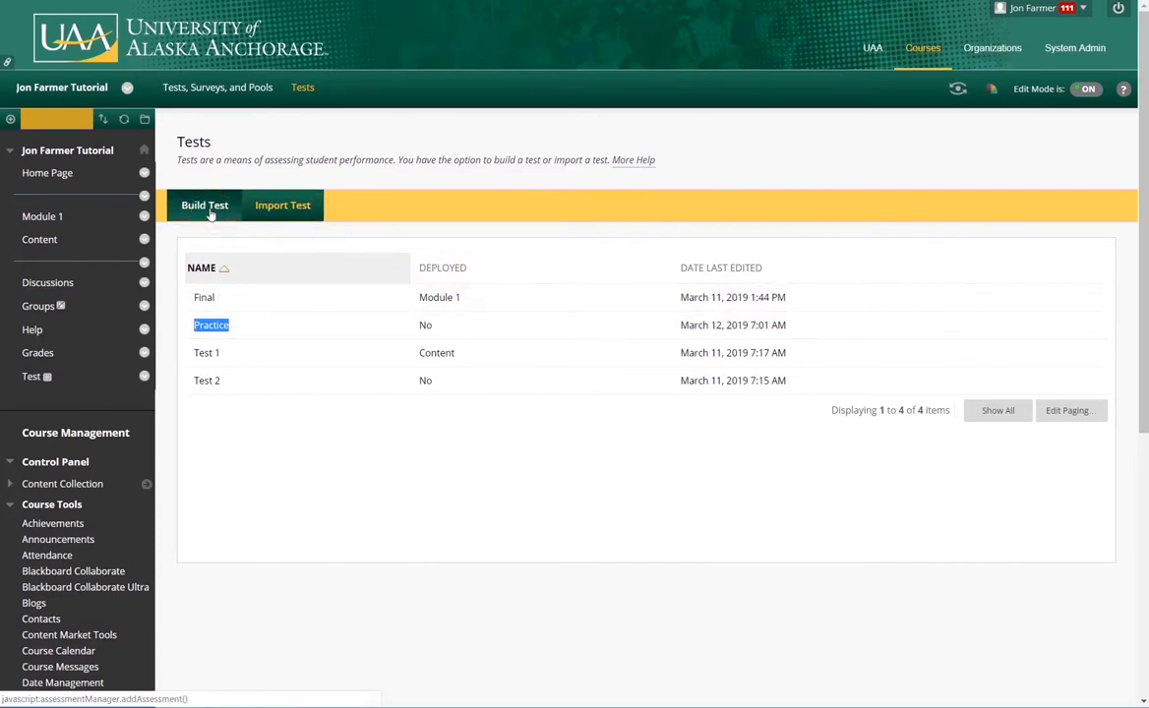
{"action": "mouse_move", "coordinate": [409, 326]}
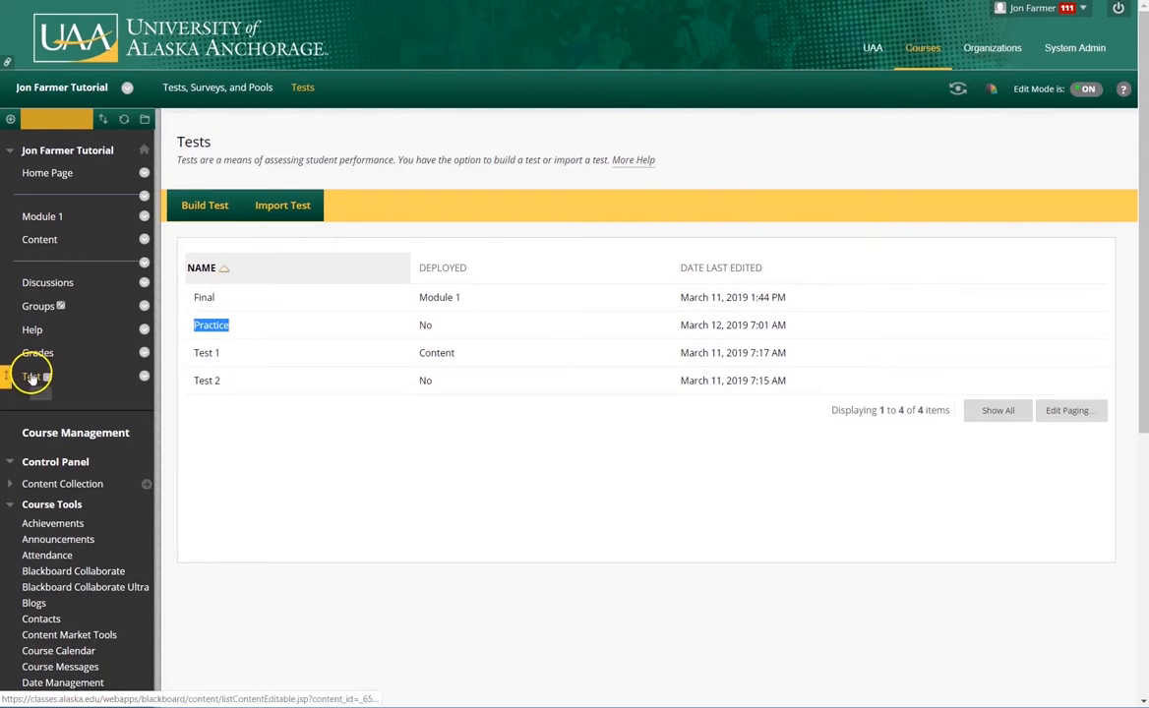
- Go to the Test content area and show its Assessments menu
{"action": "left_click", "coordinate": [31, 376]}
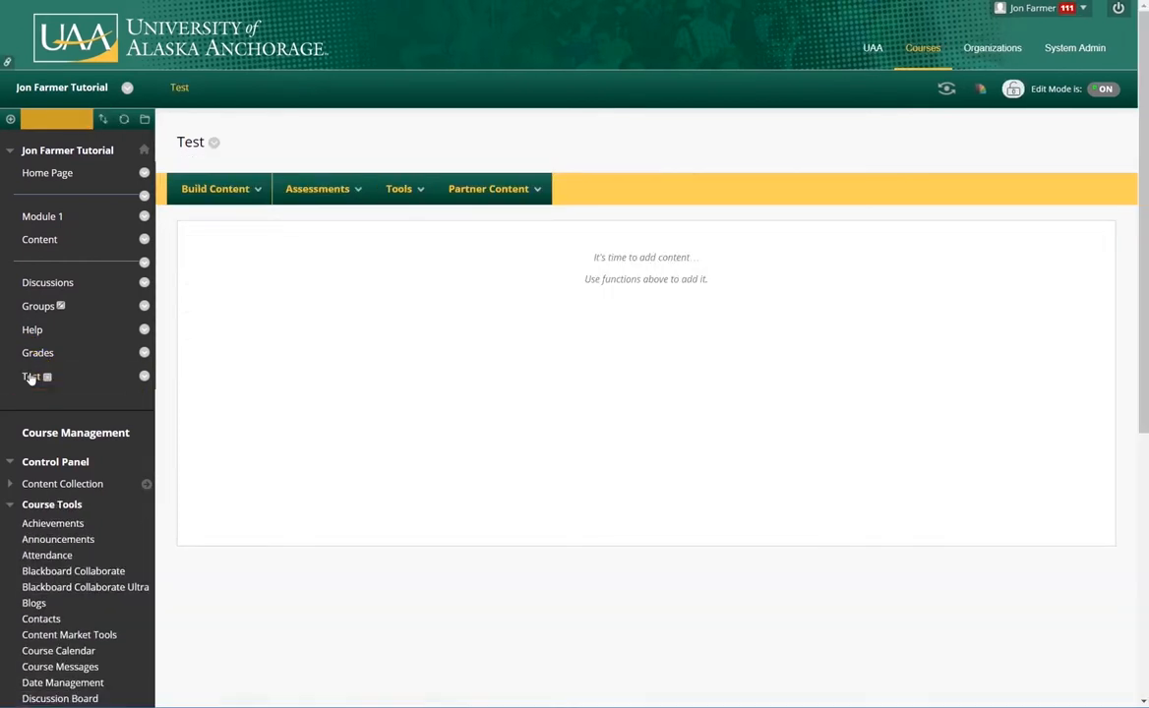
{"action": "mouse_move", "coordinate": [49, 330]}
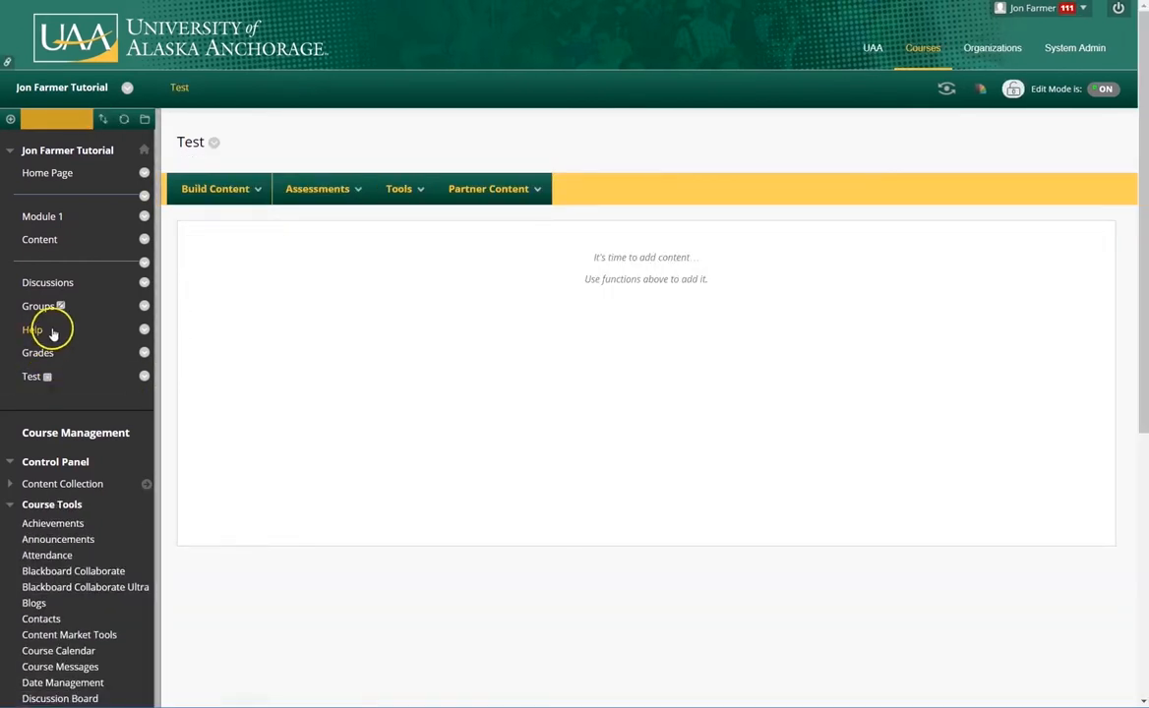
{"action": "left_click", "coordinate": [317, 189]}
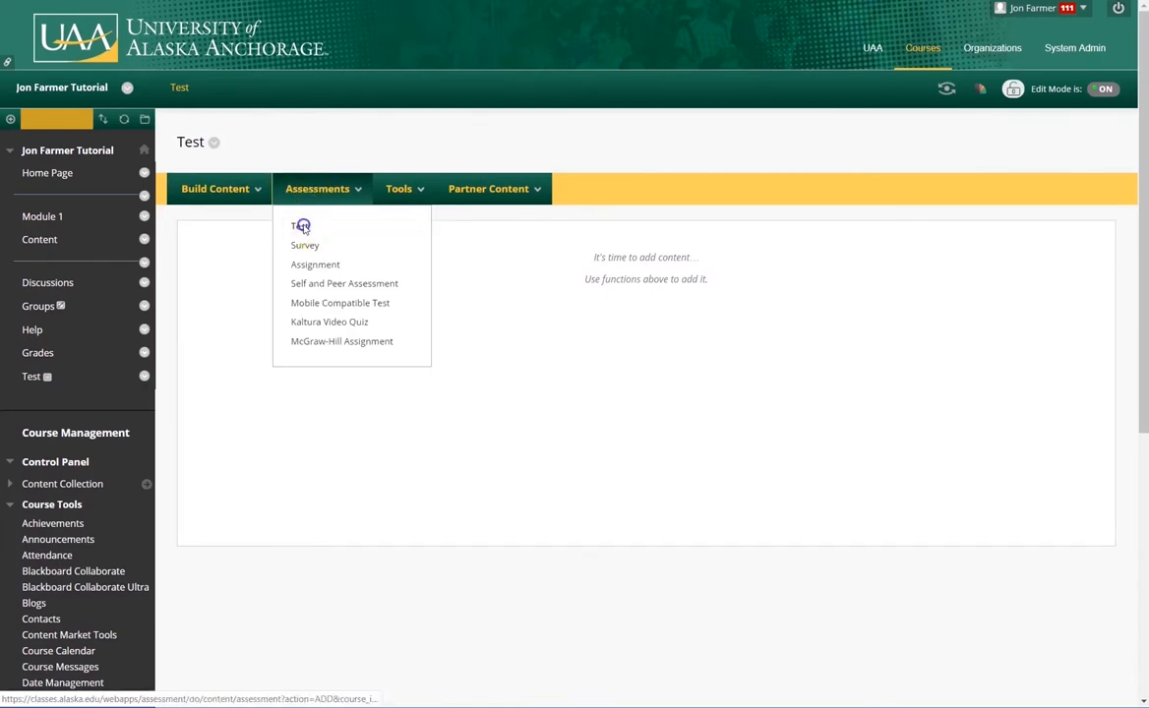
- Add the existing Practice test to the Test area and reach its Test Options page
{"action": "left_click", "coordinate": [297, 226]}
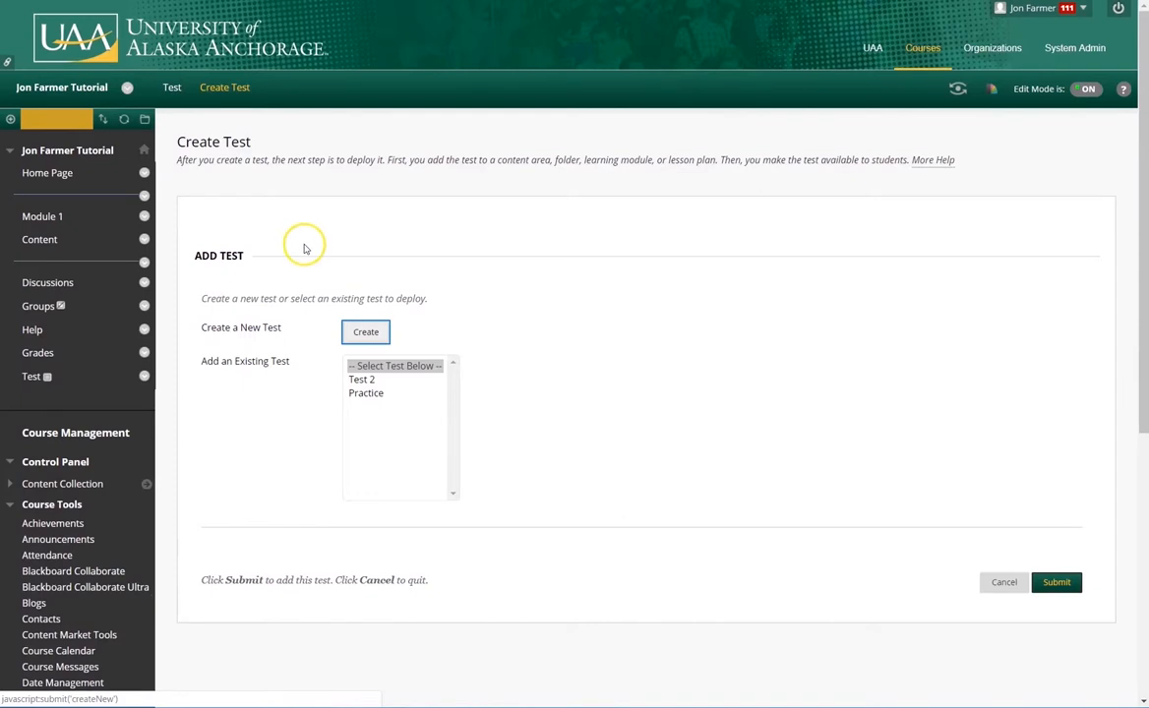
{"action": "mouse_move", "coordinate": [354, 350]}
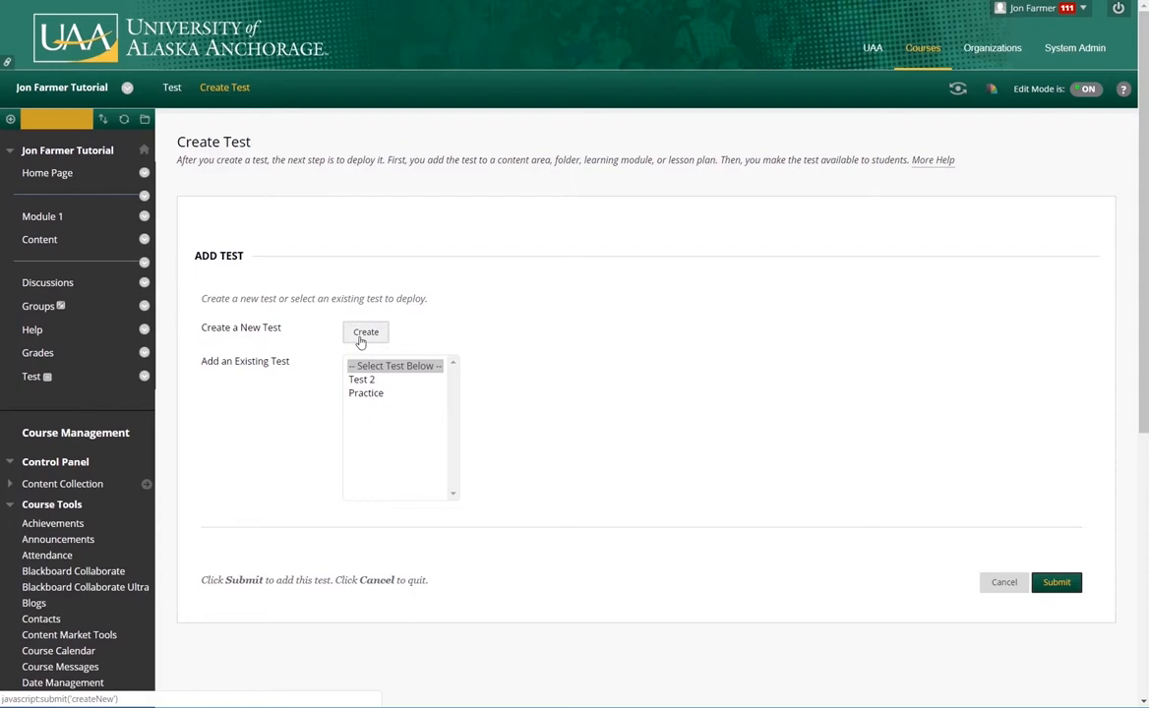
{"action": "left_click", "coordinate": [366, 393]}
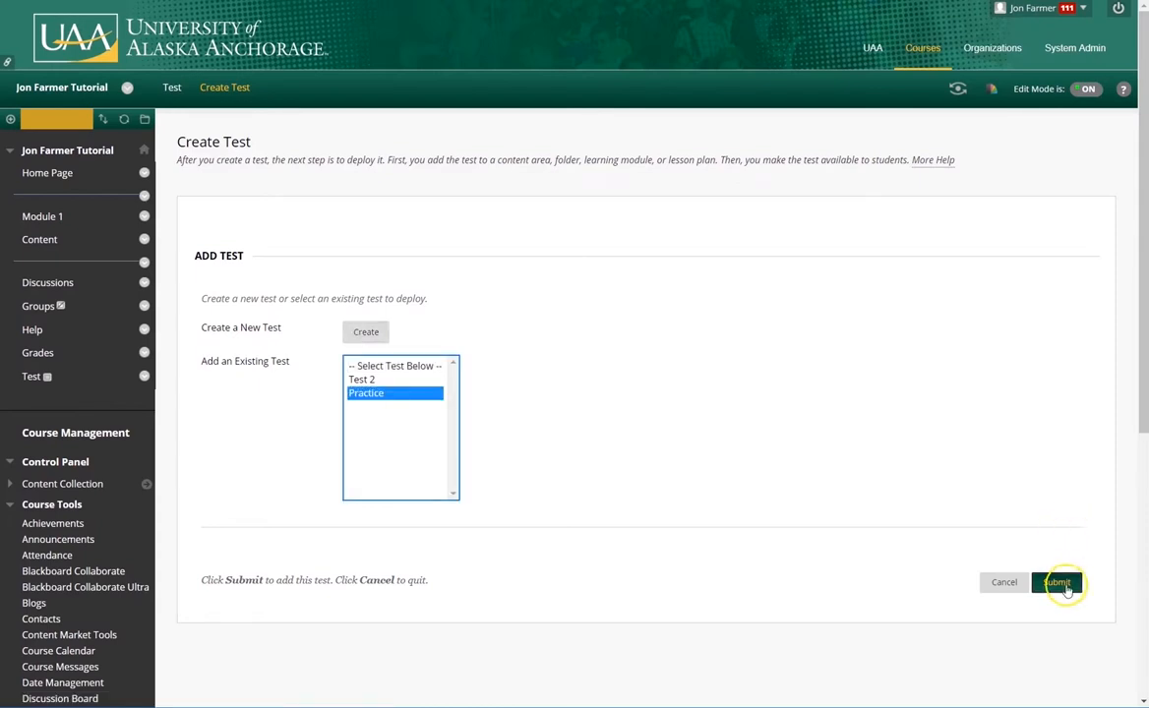
{"action": "left_click", "coordinate": [1058, 582]}
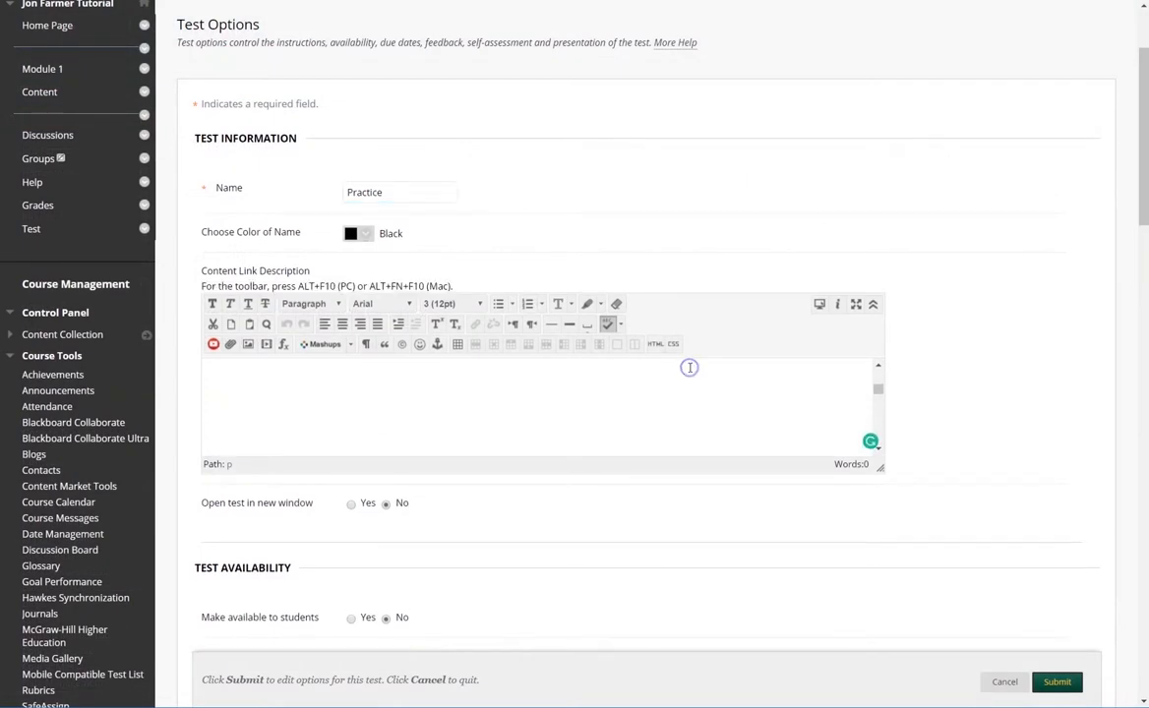
{"action": "mouse_move", "coordinate": [975, 352]}
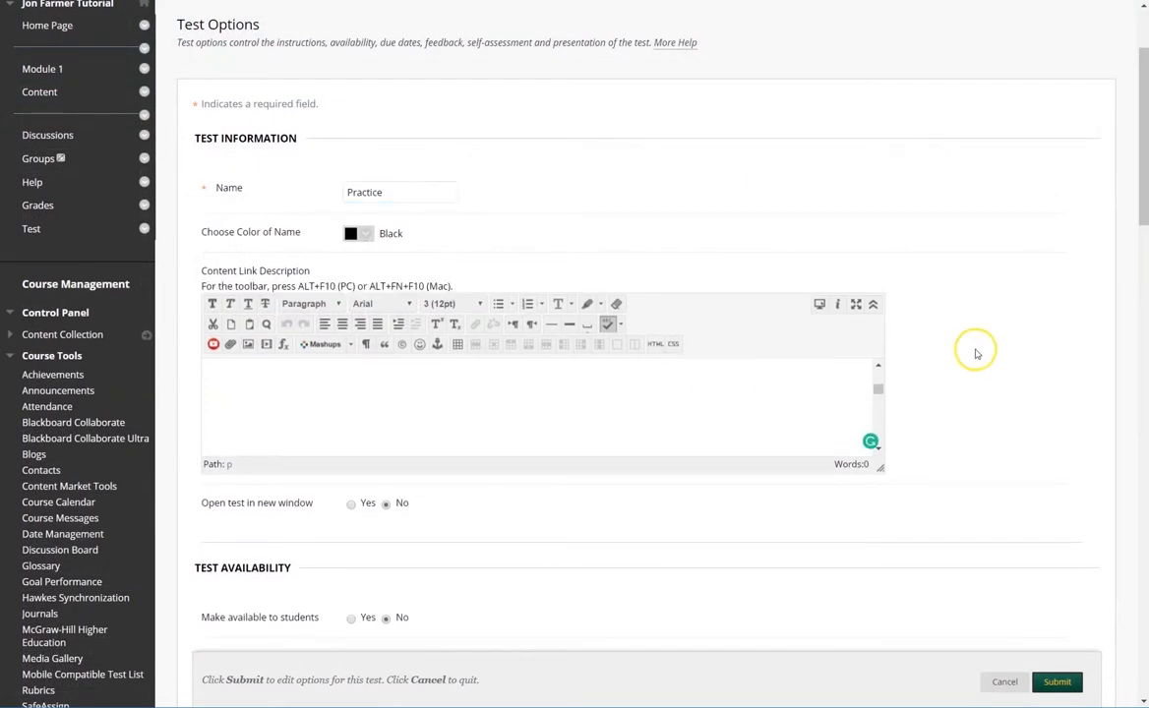
{"action": "mouse_move", "coordinate": [940, 354]}
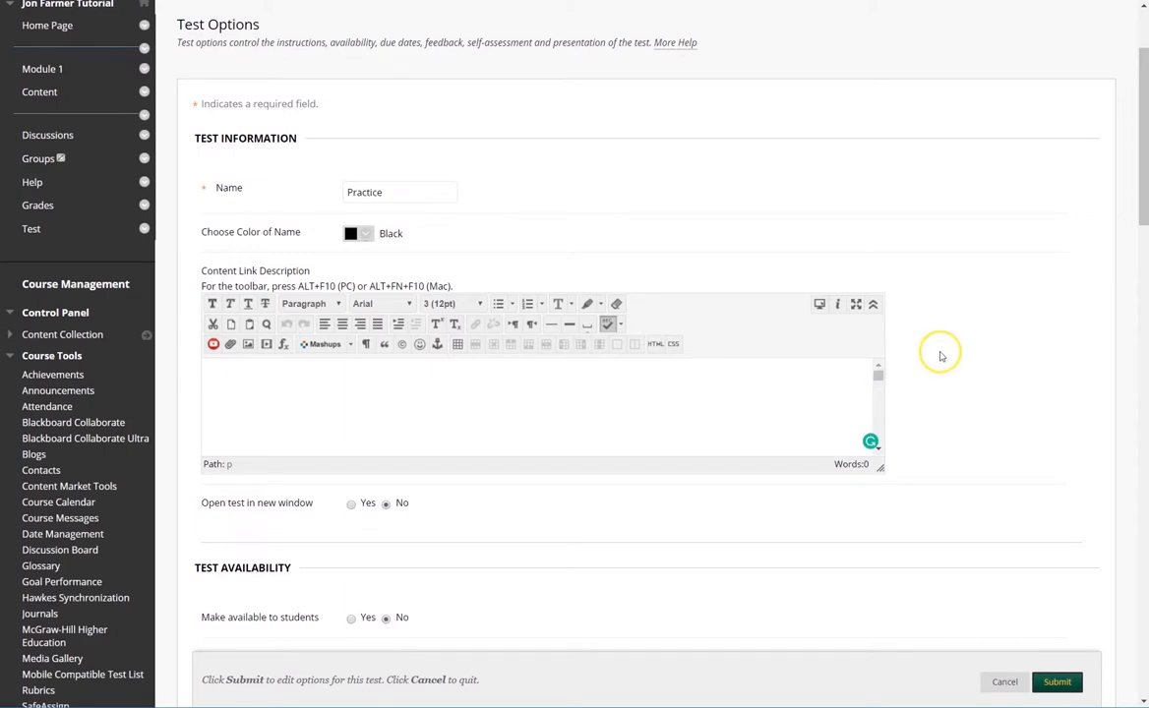
- Set Make available to students to Yes and add a new announcement for Practice
{"action": "scroll", "scroll_direction": "down", "scroll_amount": 3}
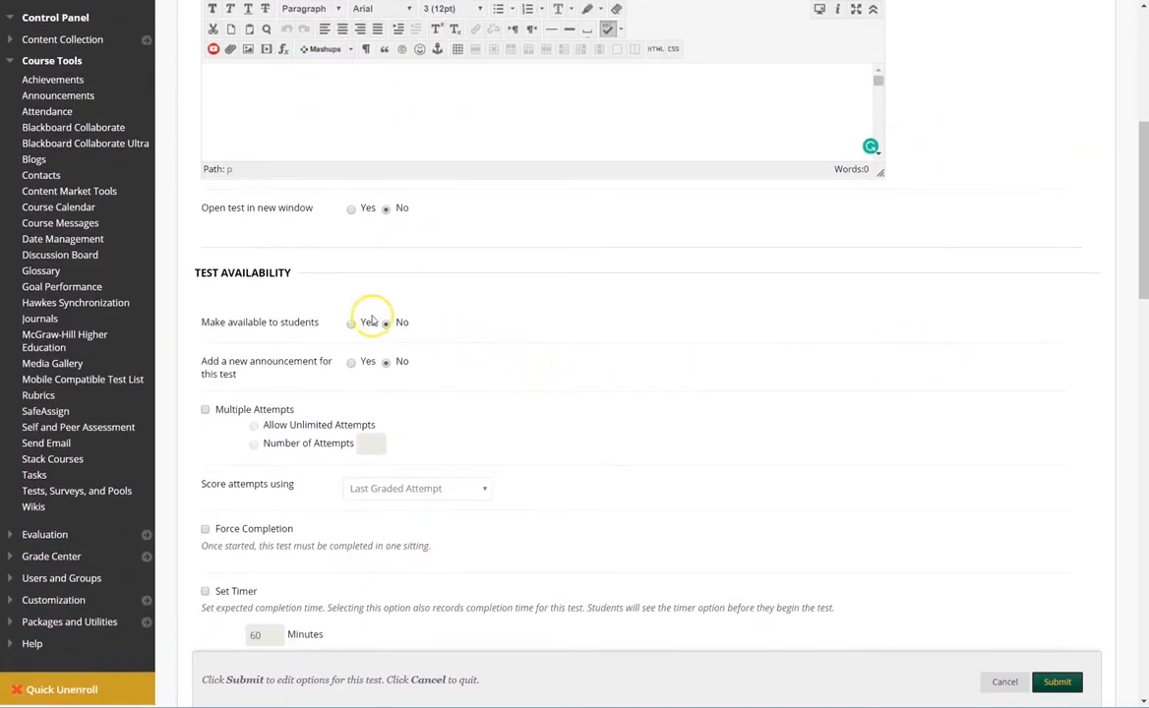
{"action": "left_click", "coordinate": [350, 323]}
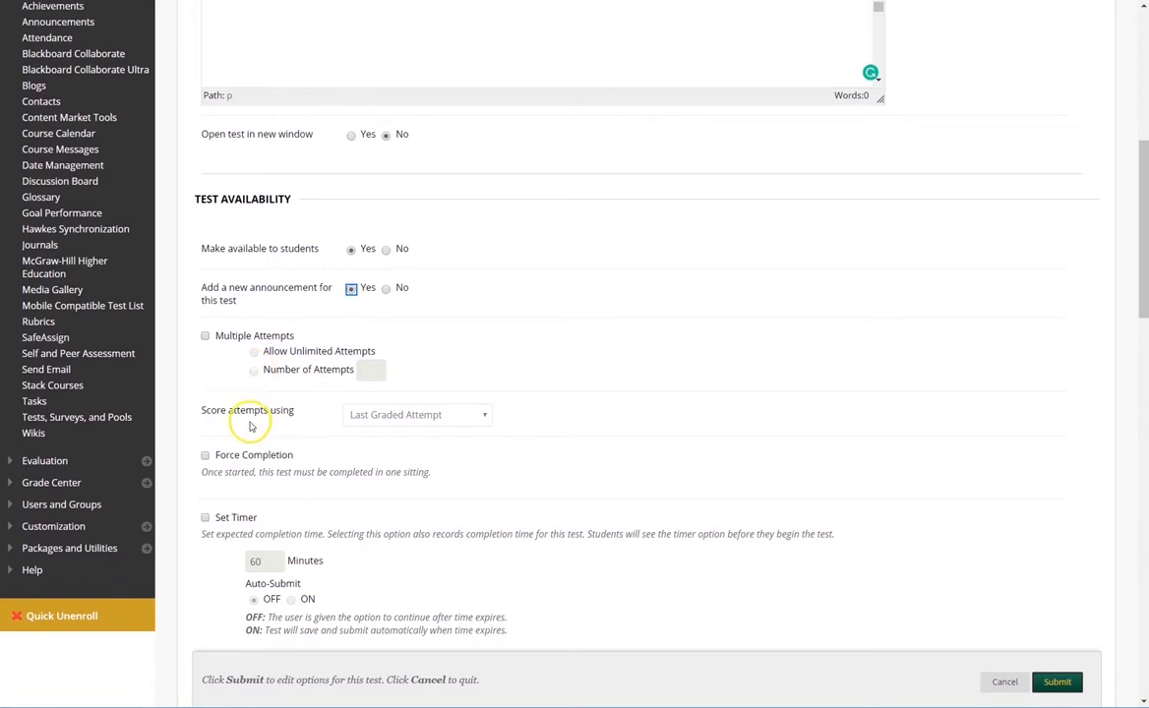
{"action": "scroll", "scroll_direction": "down", "scroll_amount": 3}
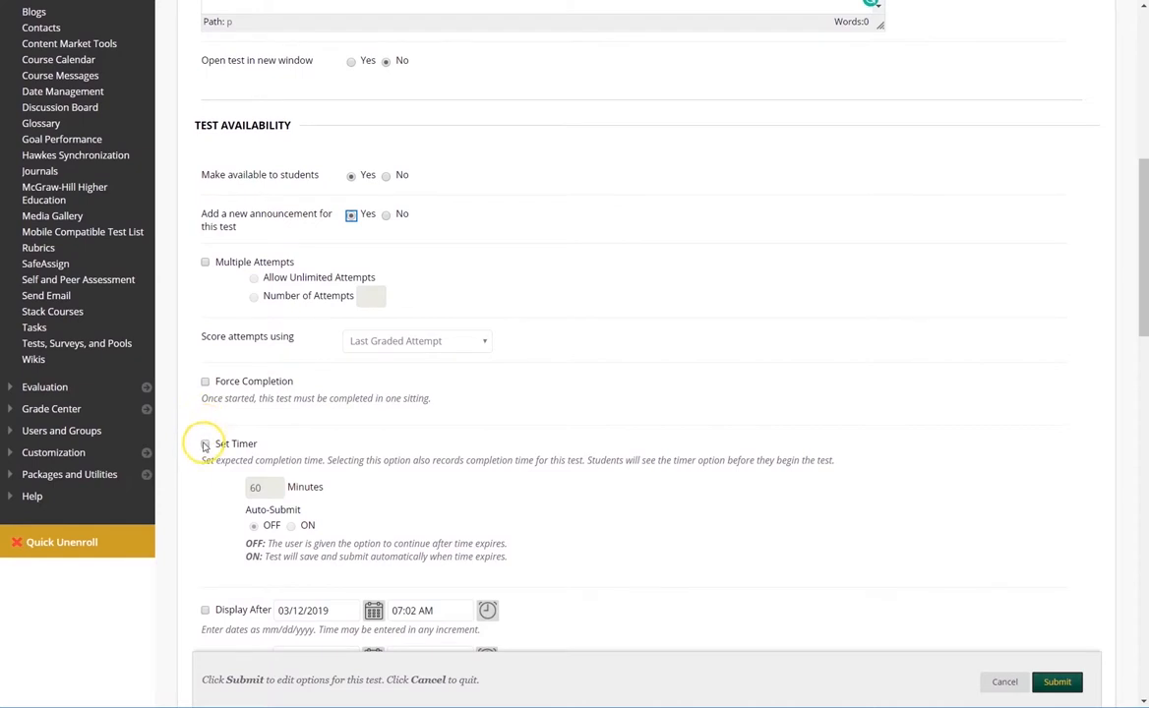
- Set the timer to 10 minutes with Auto-Submit left OFF
{"action": "left_click", "coordinate": [204, 445]}
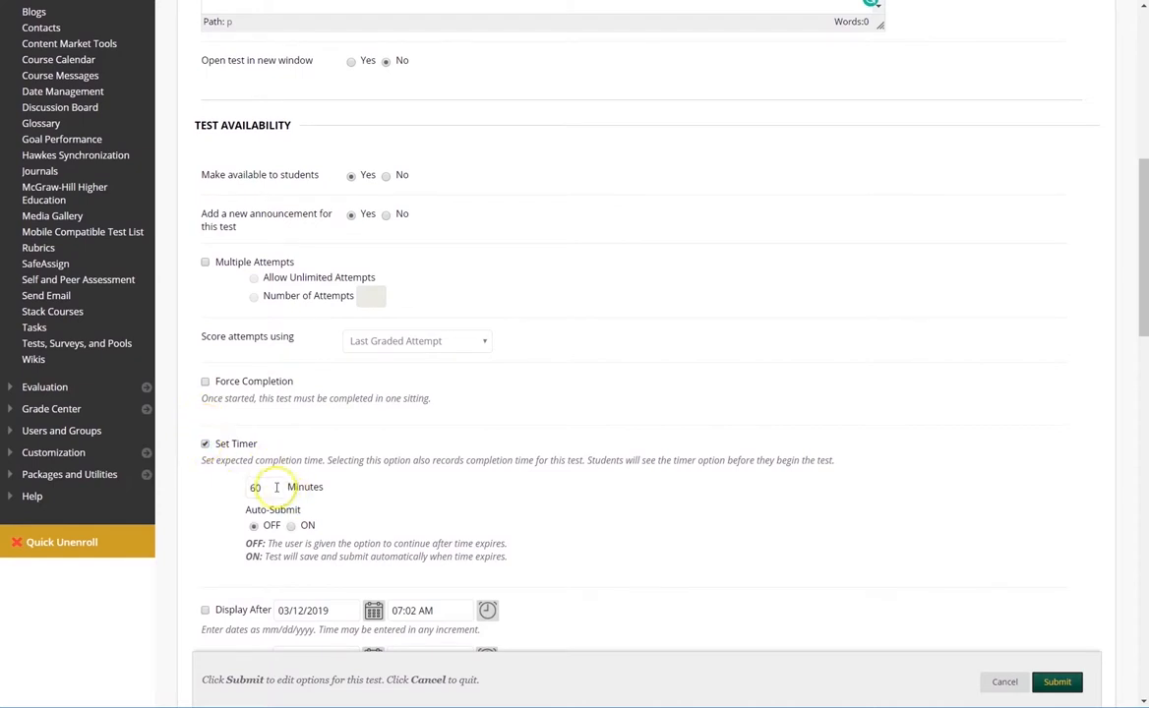
{"action": "left_click", "coordinate": [256, 488]}
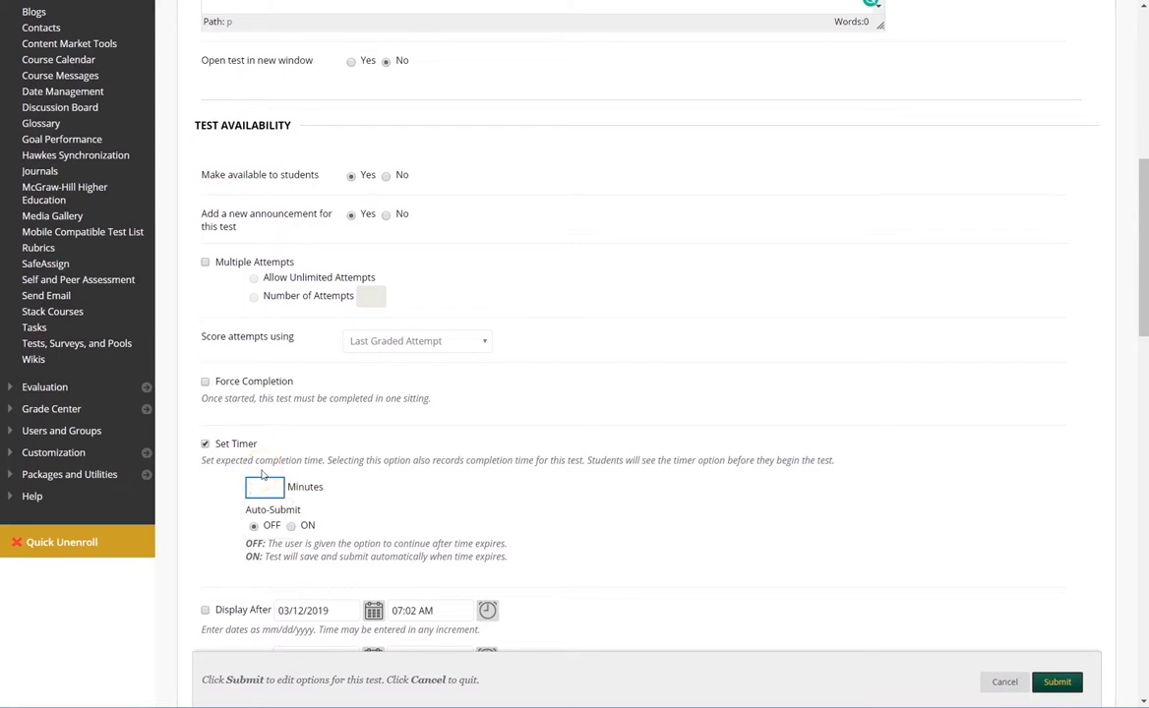
{"action": "type", "text": "10"}
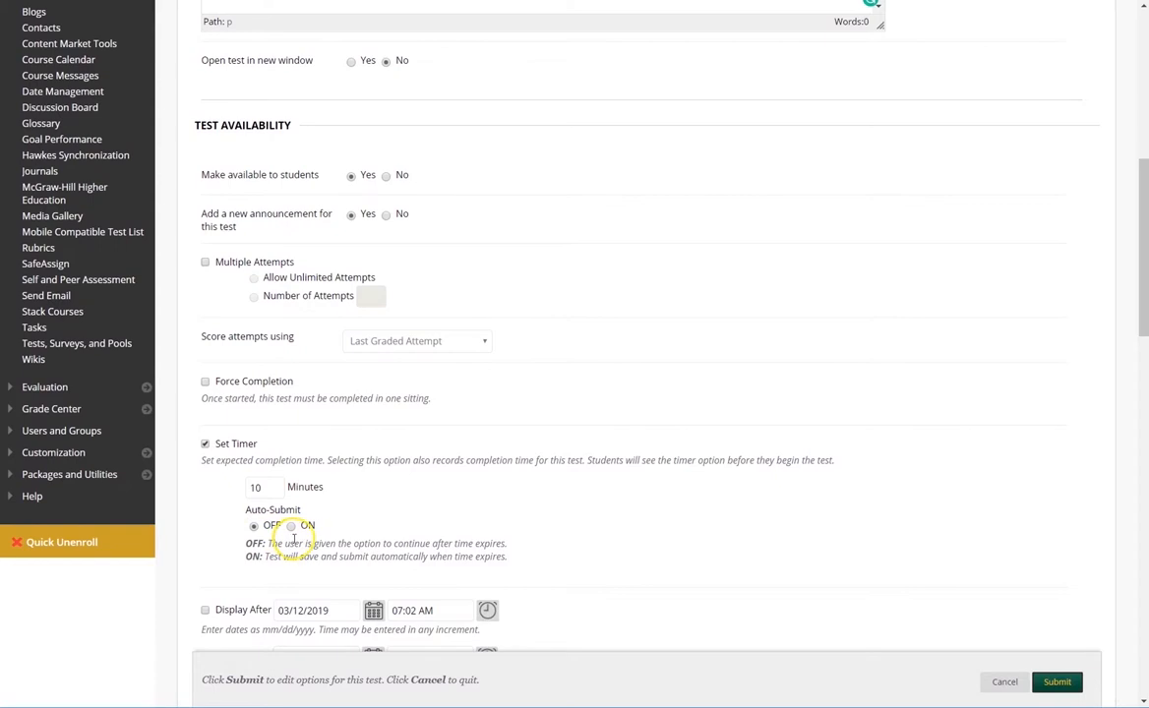
{"action": "scroll", "scroll_direction": "down", "scroll_amount": 3}
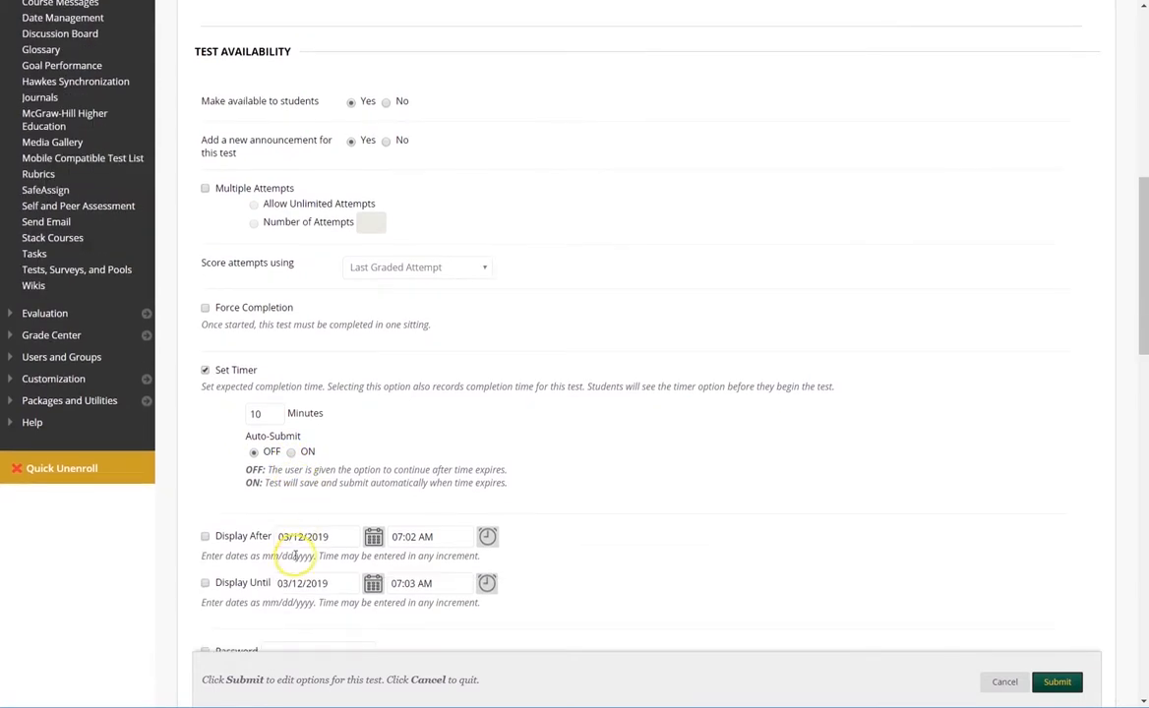
{"action": "scroll", "scroll_direction": "down", "scroll_amount": 3}
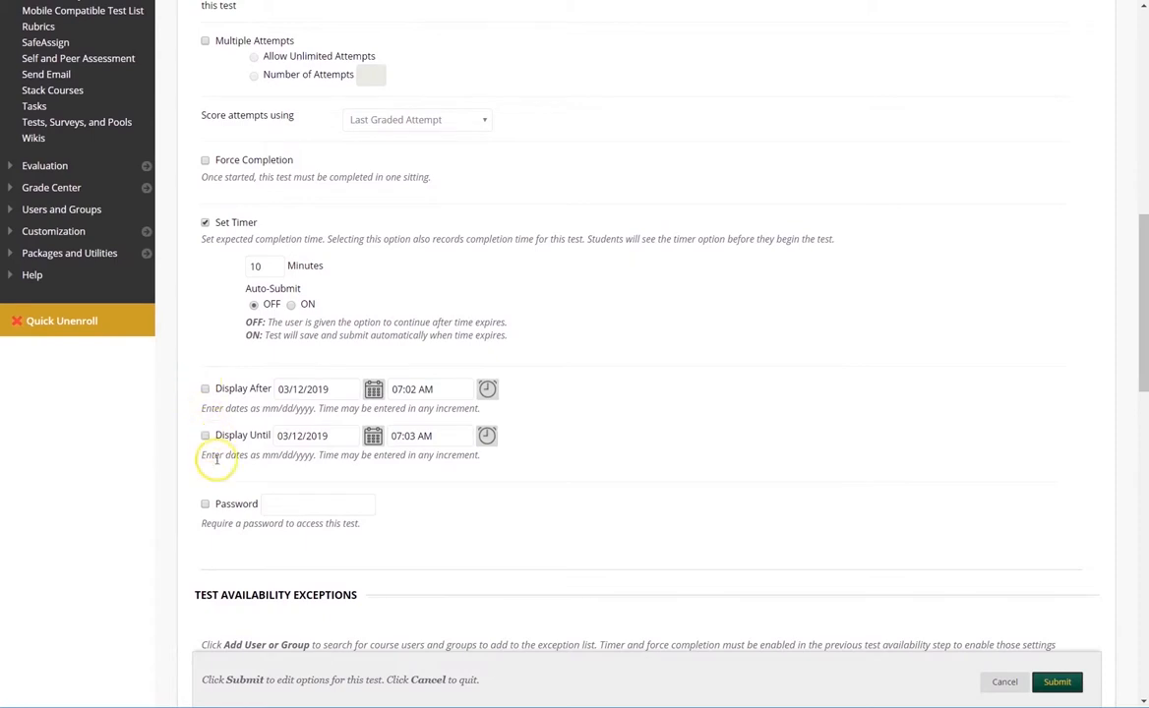
{"action": "mouse_move", "coordinate": [228, 510]}
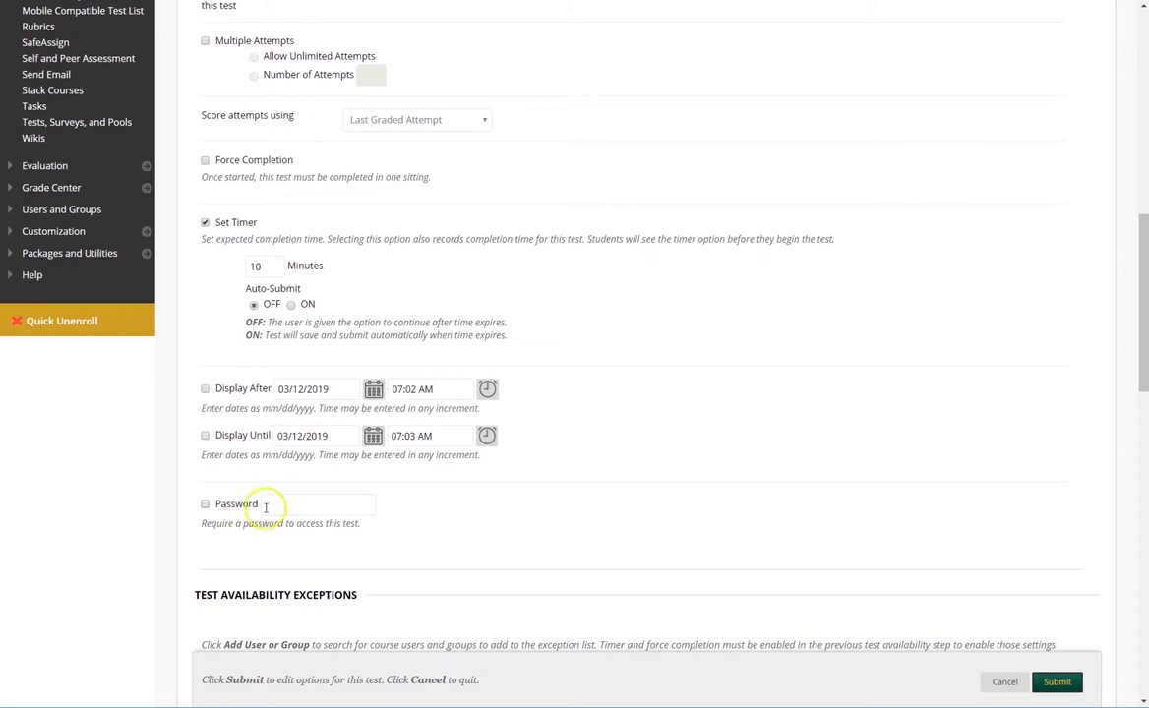
- Start adding a user or group under Test Availability Exceptions
{"action": "scroll", "scroll_direction": "down", "scroll_amount": 3}
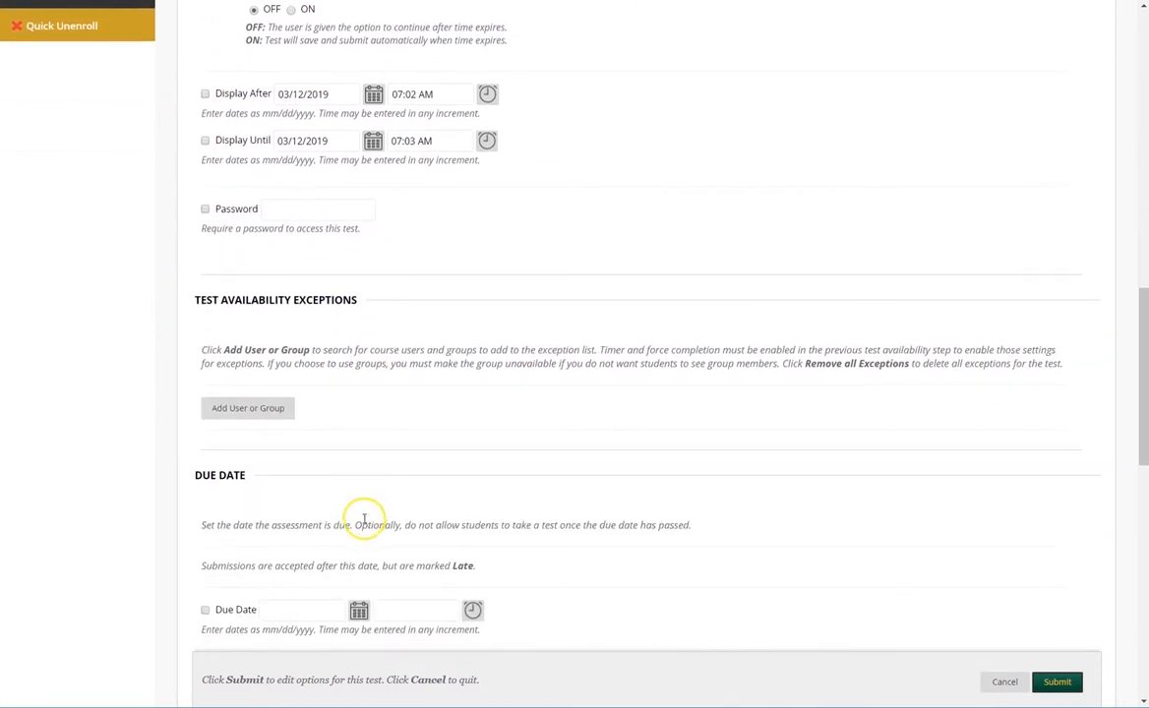
{"action": "mouse_move", "coordinate": [283, 413]}
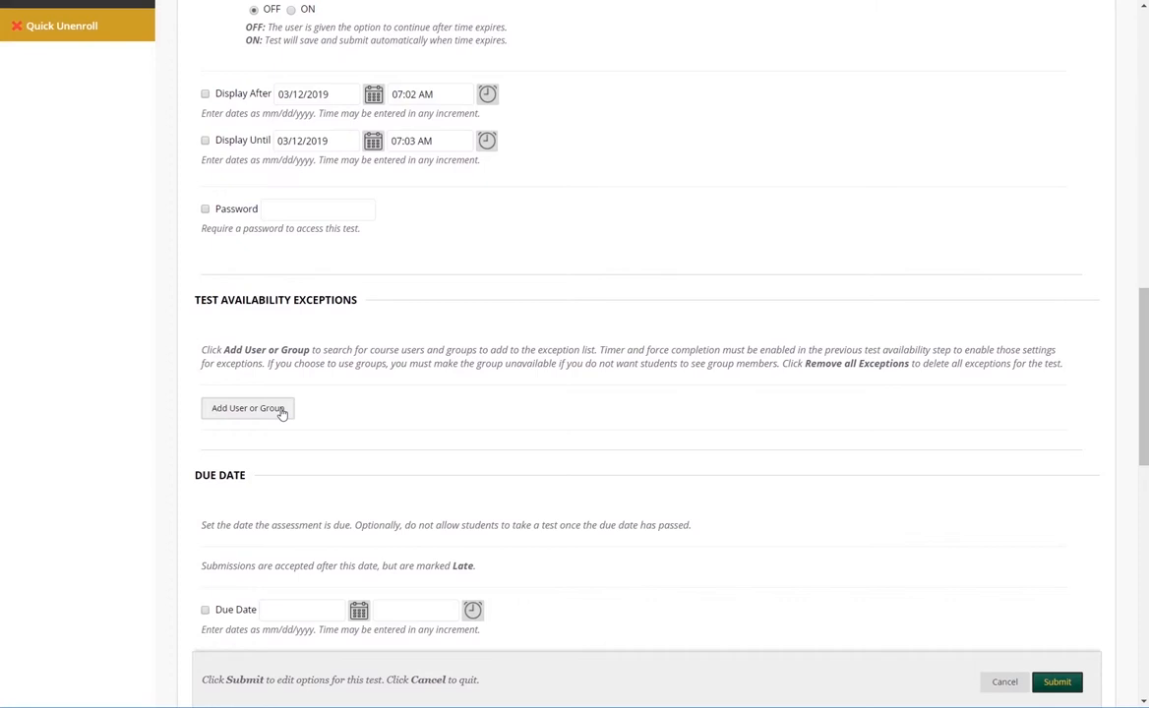
{"action": "mouse_move", "coordinate": [271, 411]}
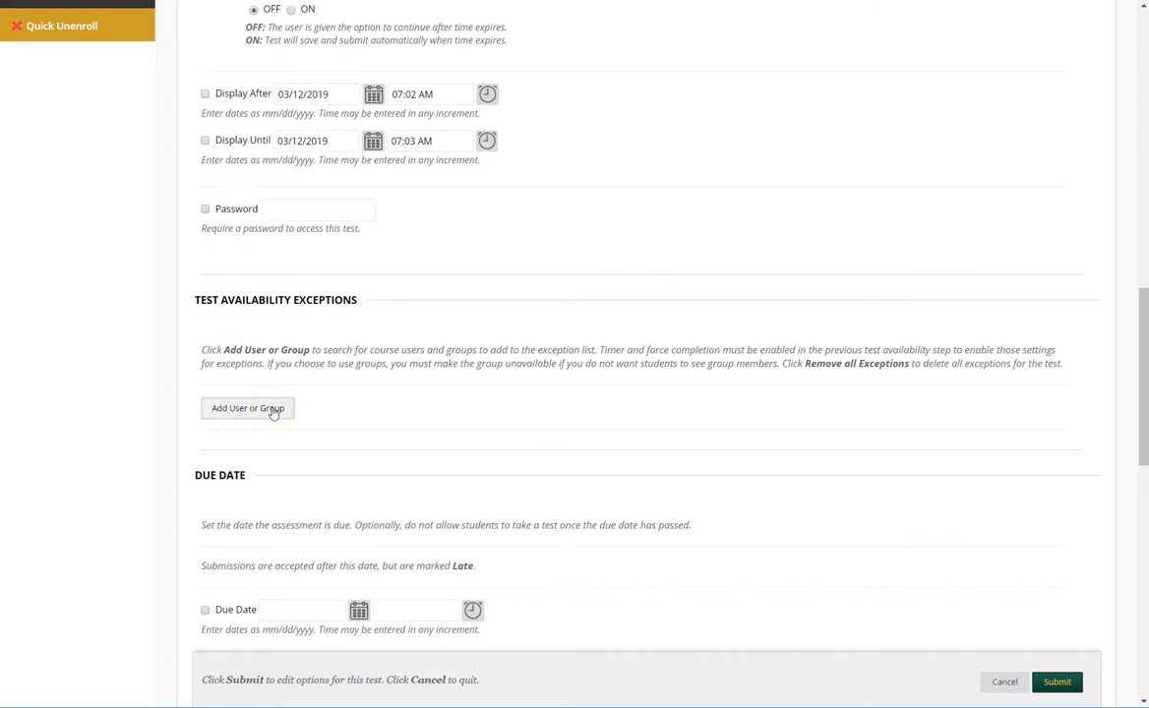
{"action": "left_click", "coordinate": [248, 407]}
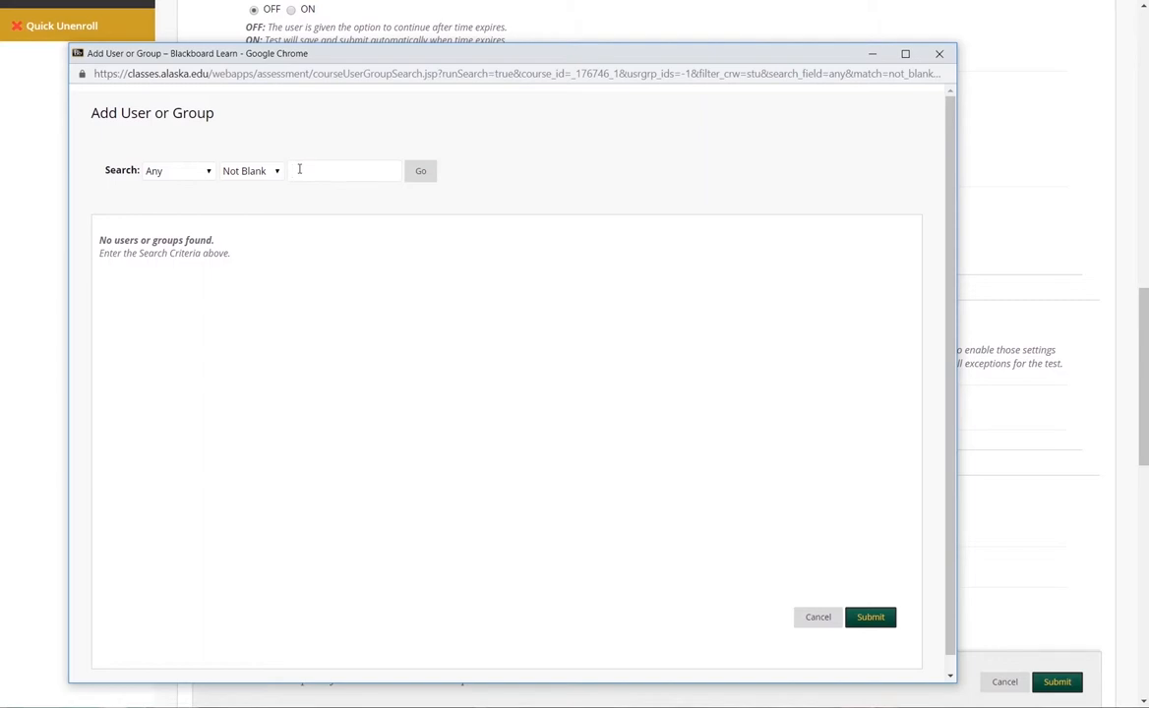
- Cancel the Add User or Group search without adding any exception
{"action": "left_click", "coordinate": [344, 169]}
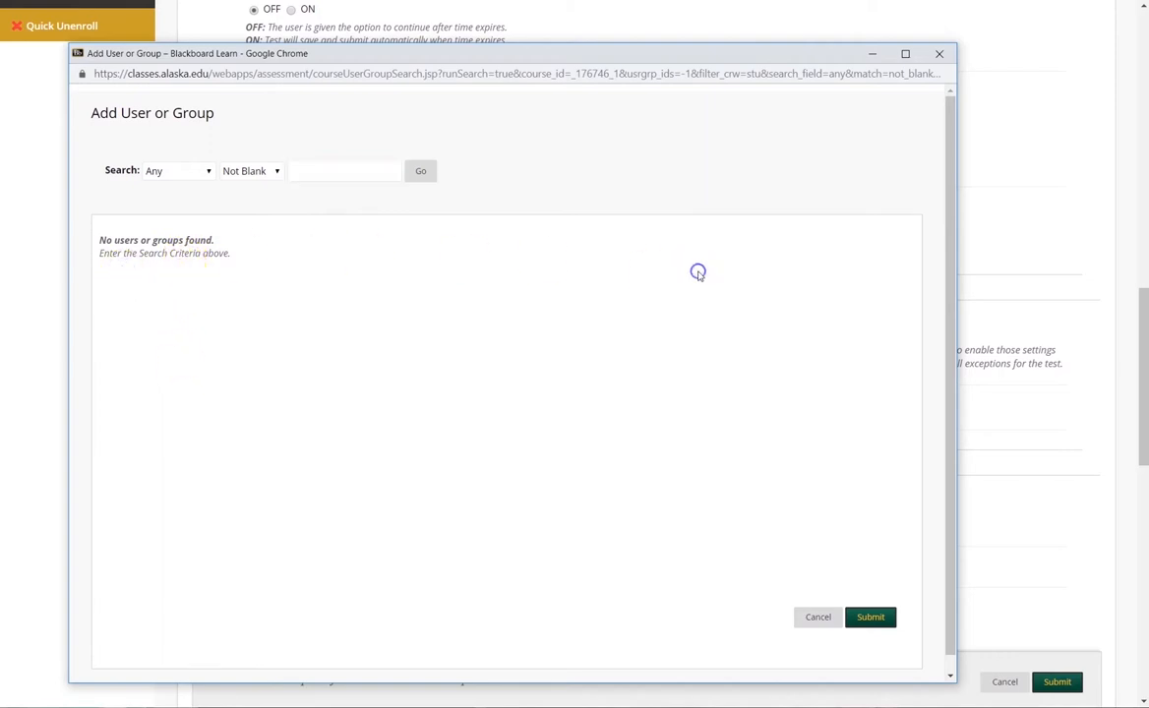
{"action": "mouse_move", "coordinate": [700, 277]}
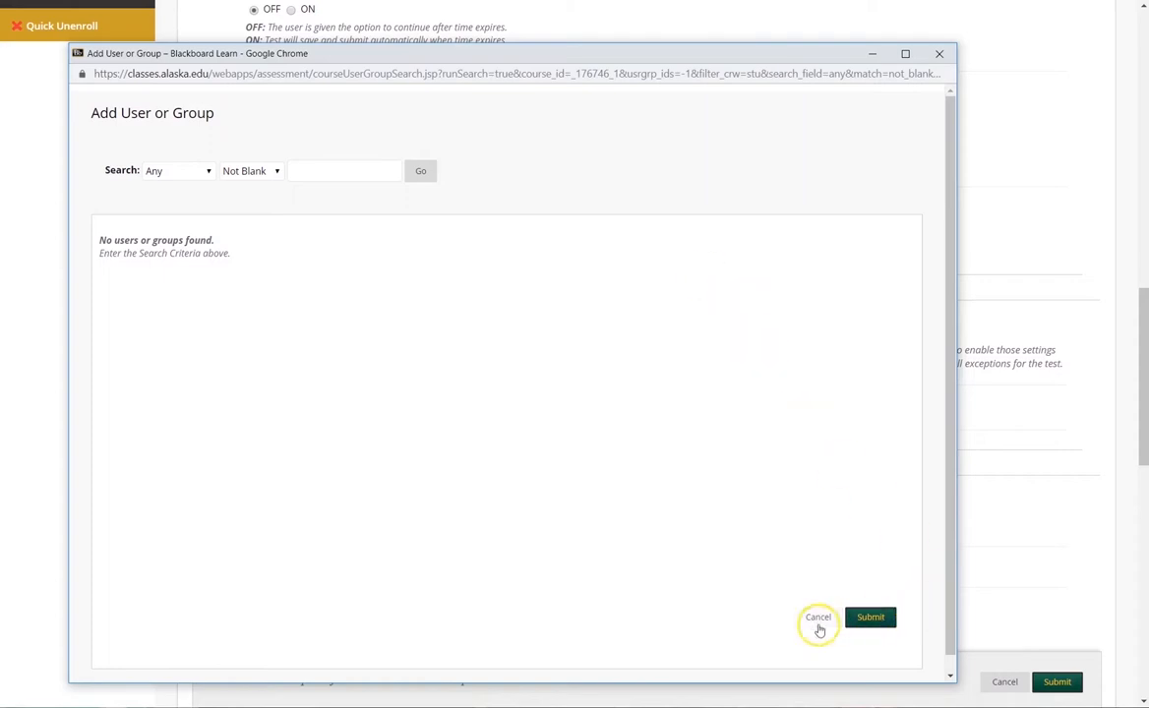
{"action": "left_click", "coordinate": [818, 617]}
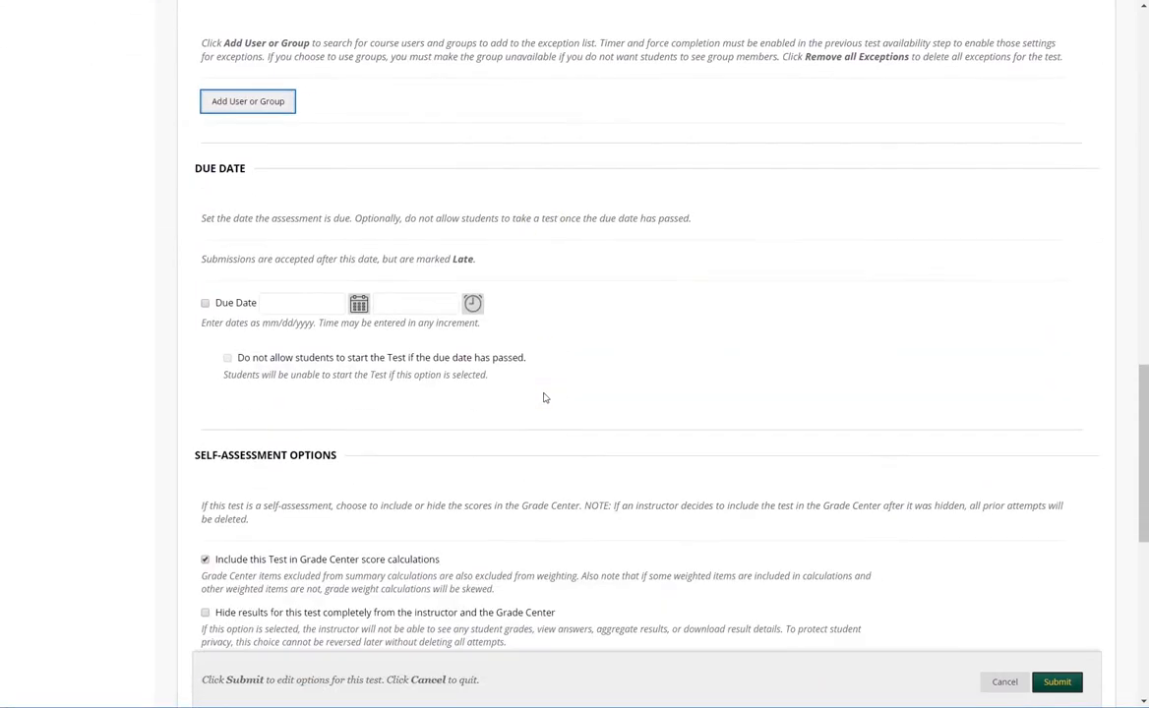
{"action": "scroll", "scroll_direction": "down", "scroll_amount": 3}
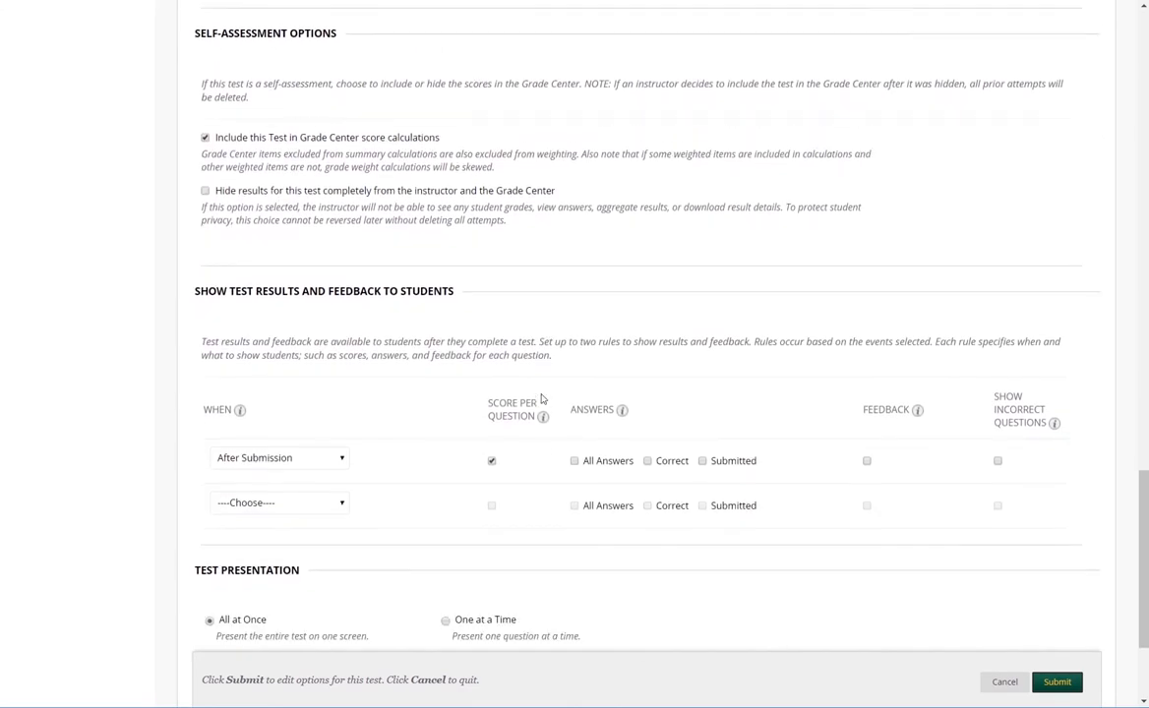
{"action": "scroll", "scroll_direction": "down", "scroll_amount": 3}
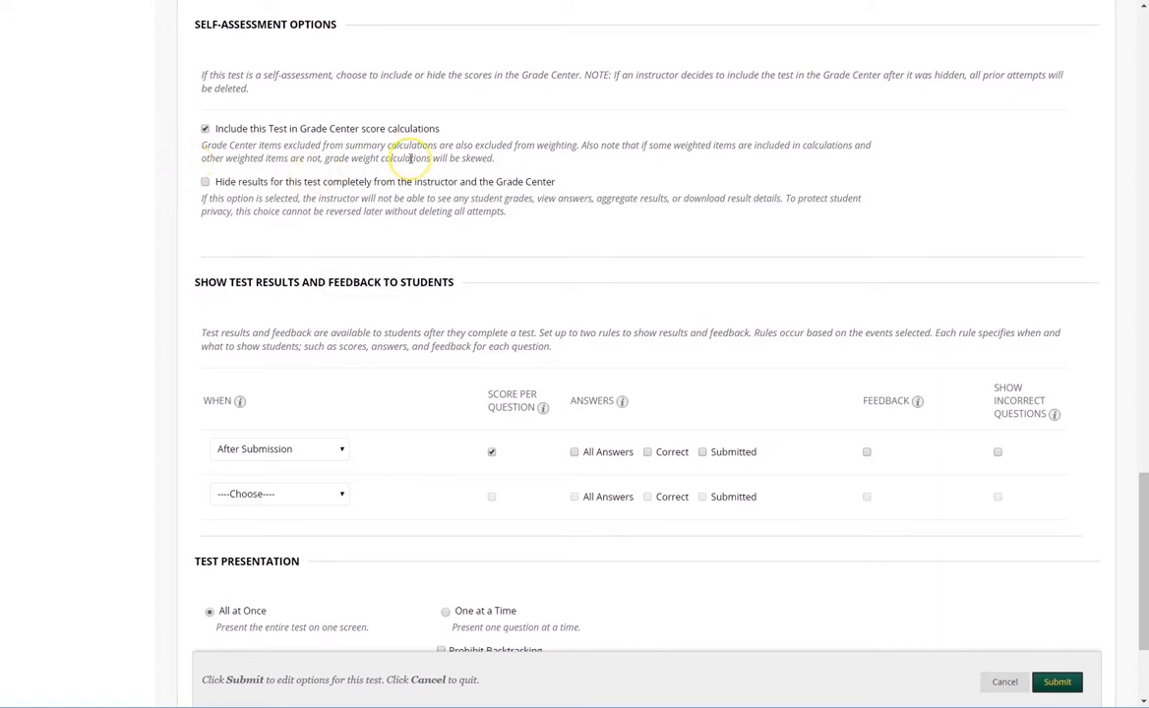
{"action": "mouse_move", "coordinate": [348, 134]}
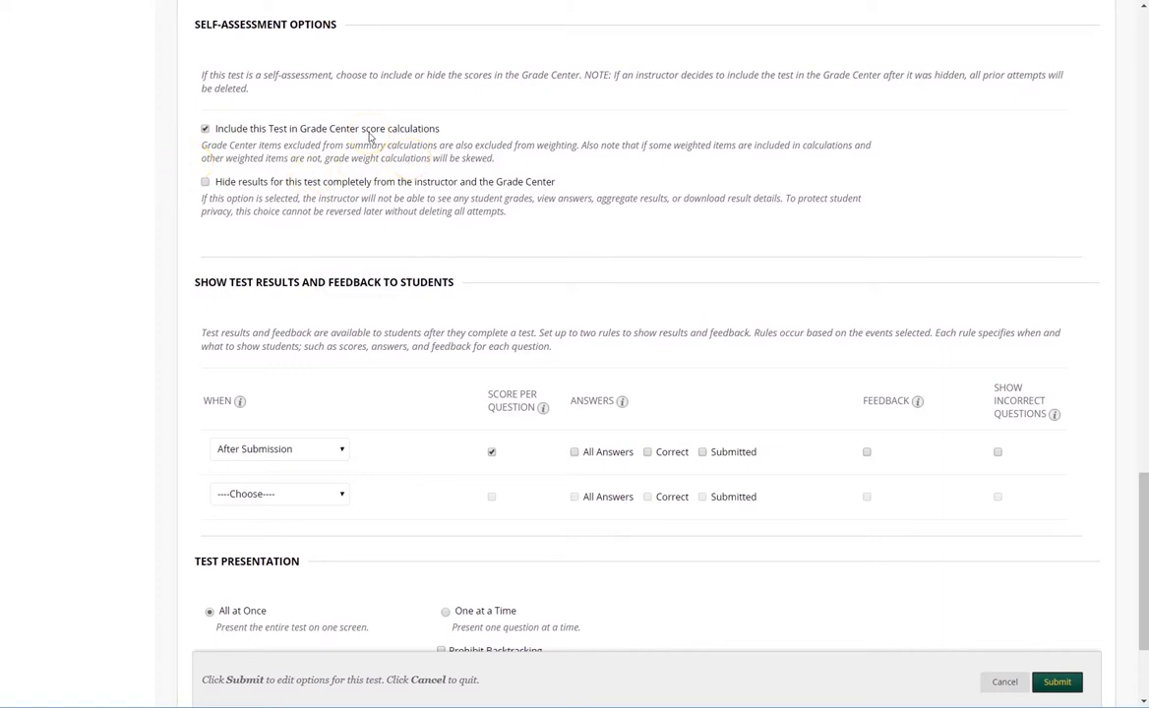
{"action": "mouse_move", "coordinate": [265, 326]}
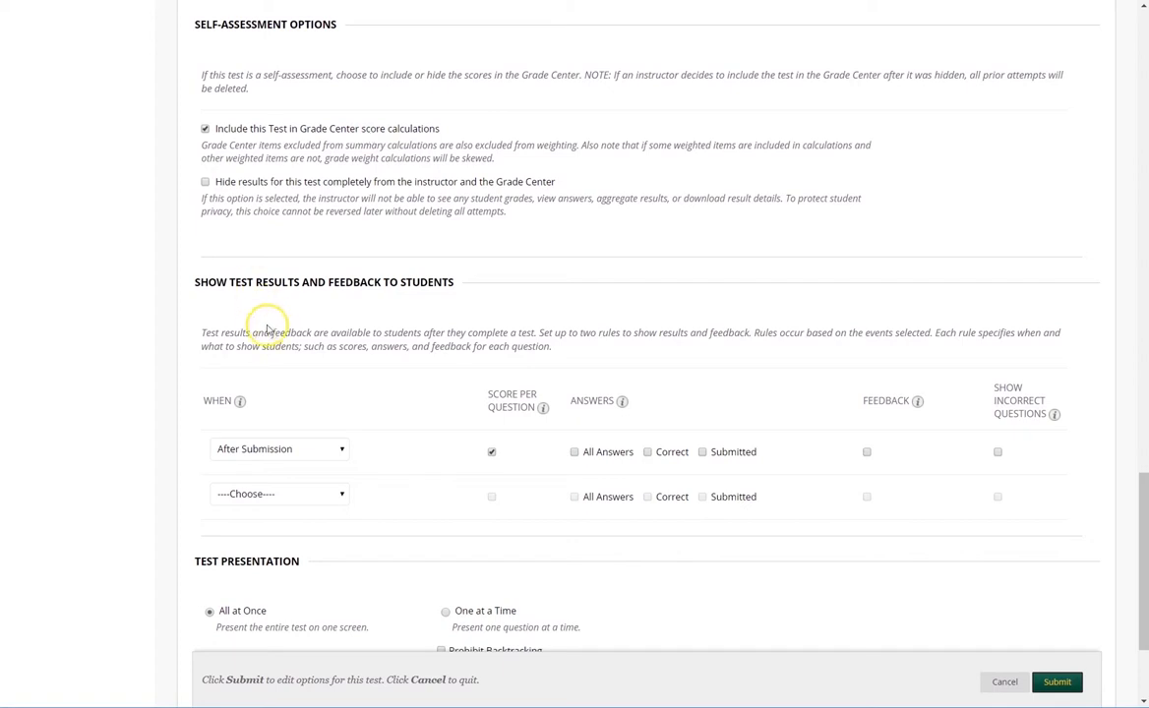
{"action": "scroll", "scroll_direction": "down", "scroll_amount": 3}
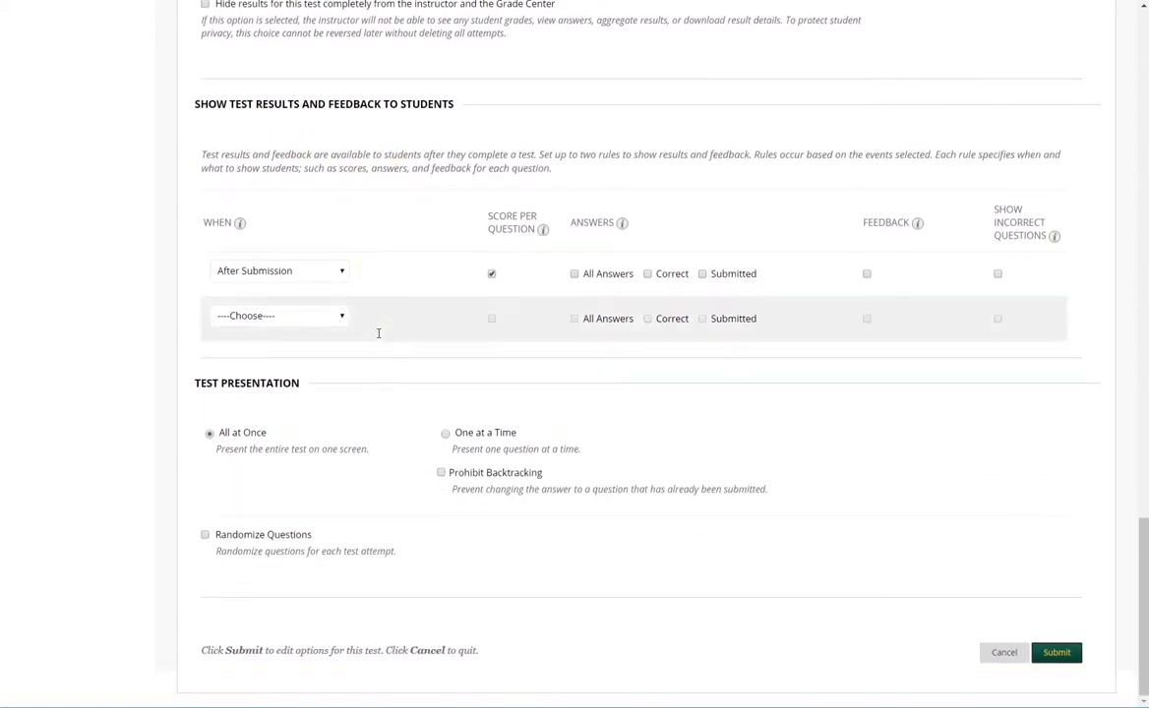
{"action": "left_click", "coordinate": [280, 315]}
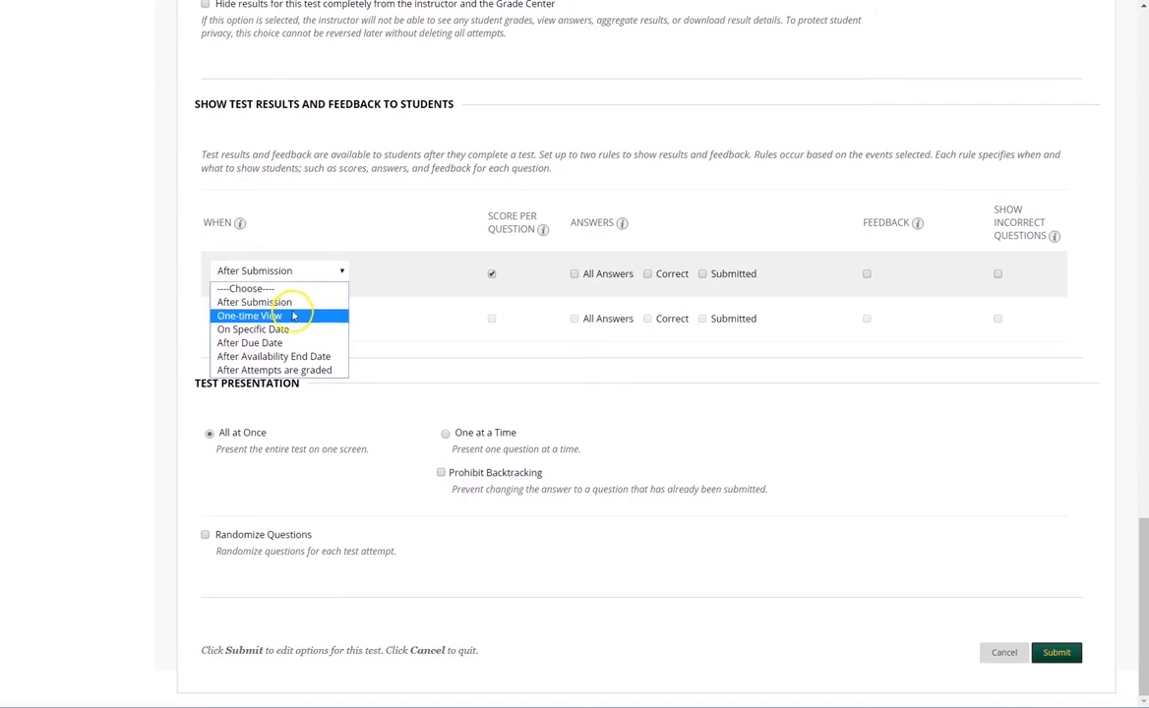
{"action": "mouse_move", "coordinate": [280, 329]}
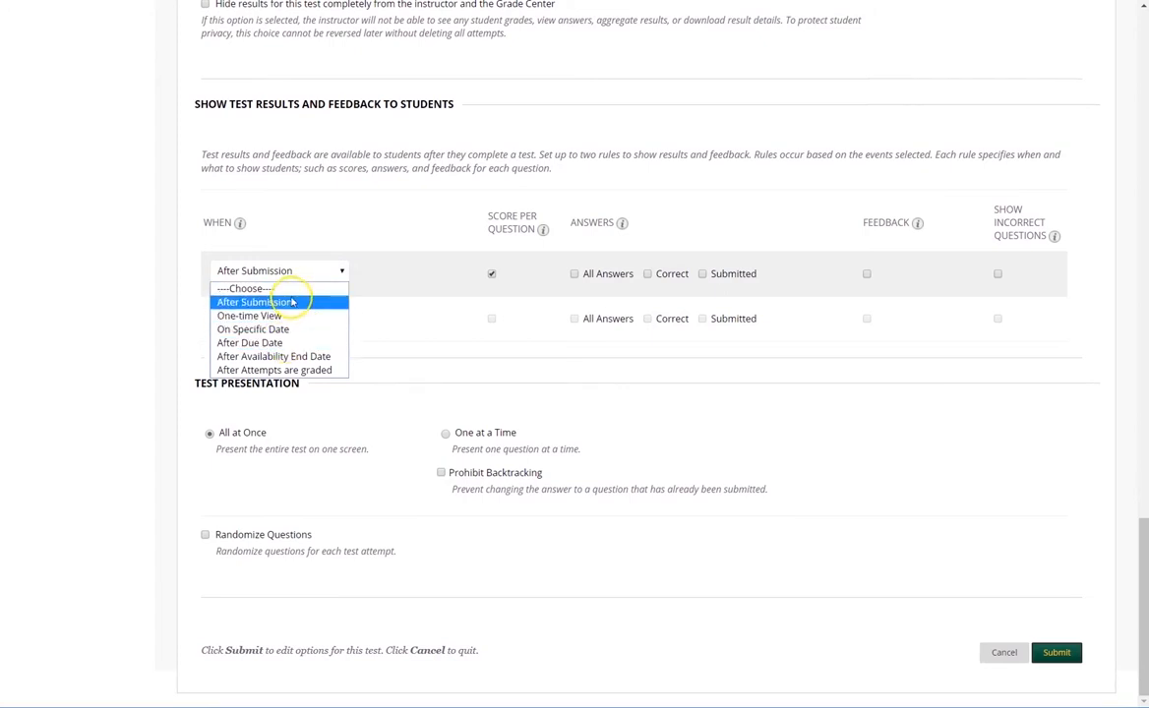
{"action": "left_click", "coordinate": [256, 301]}
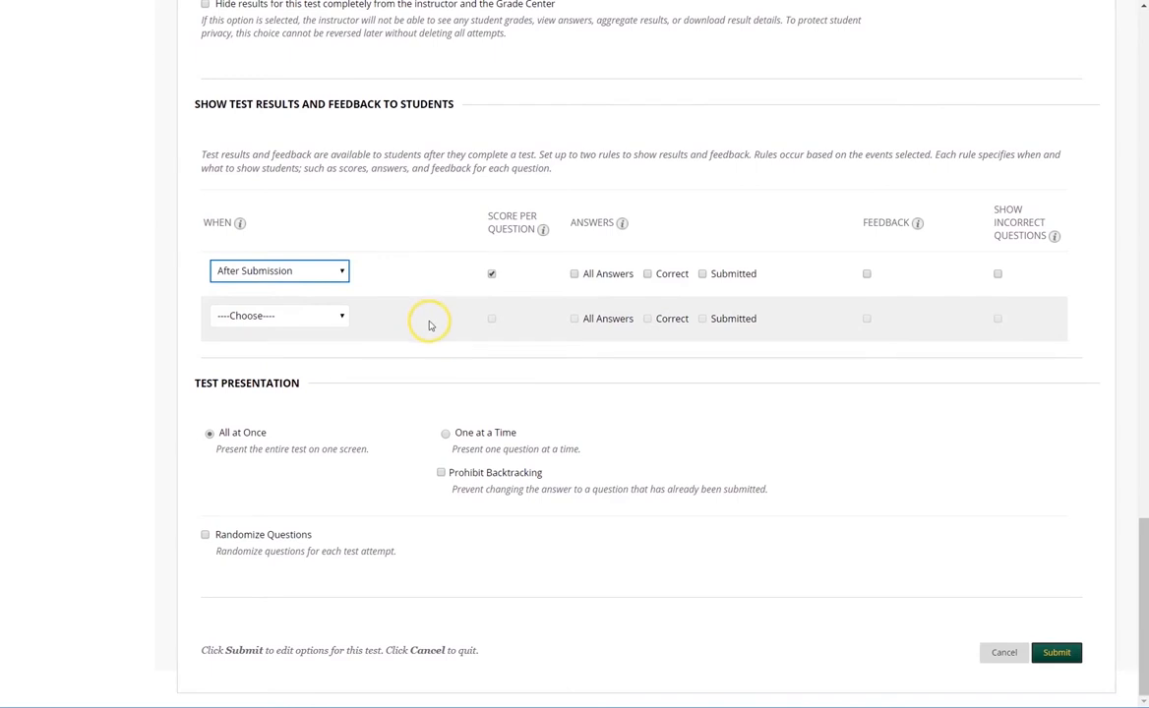
{"action": "mouse_move", "coordinate": [517, 393]}
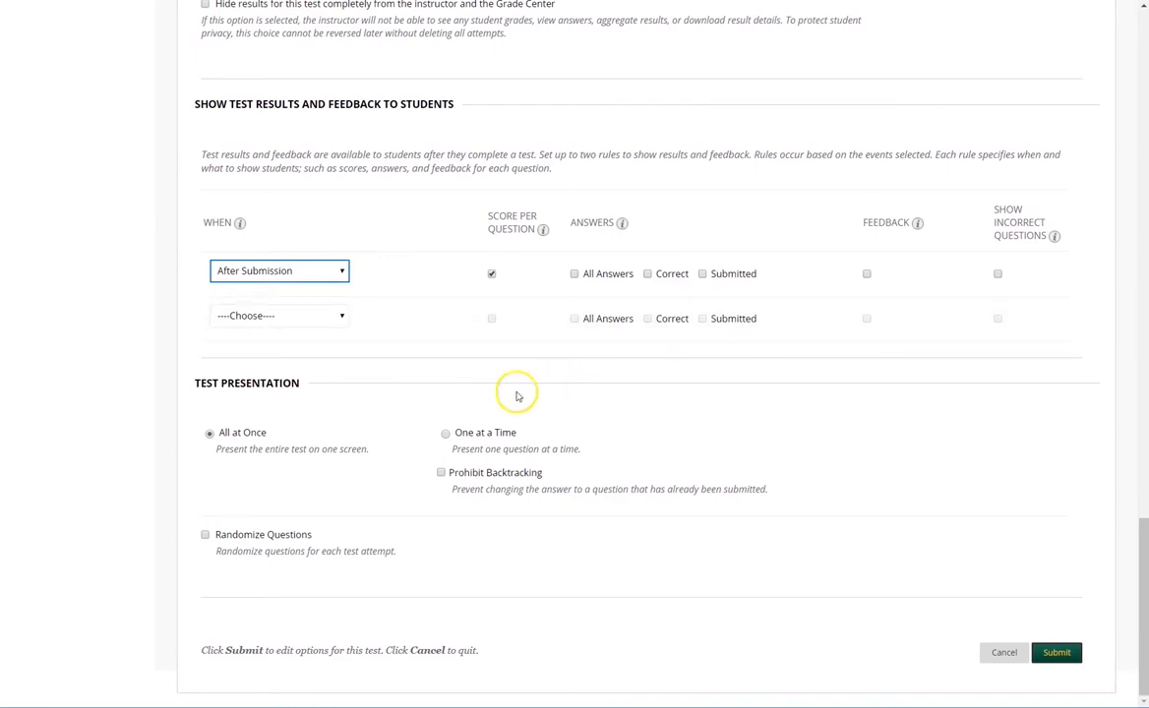
{"action": "mouse_move", "coordinate": [360, 405]}
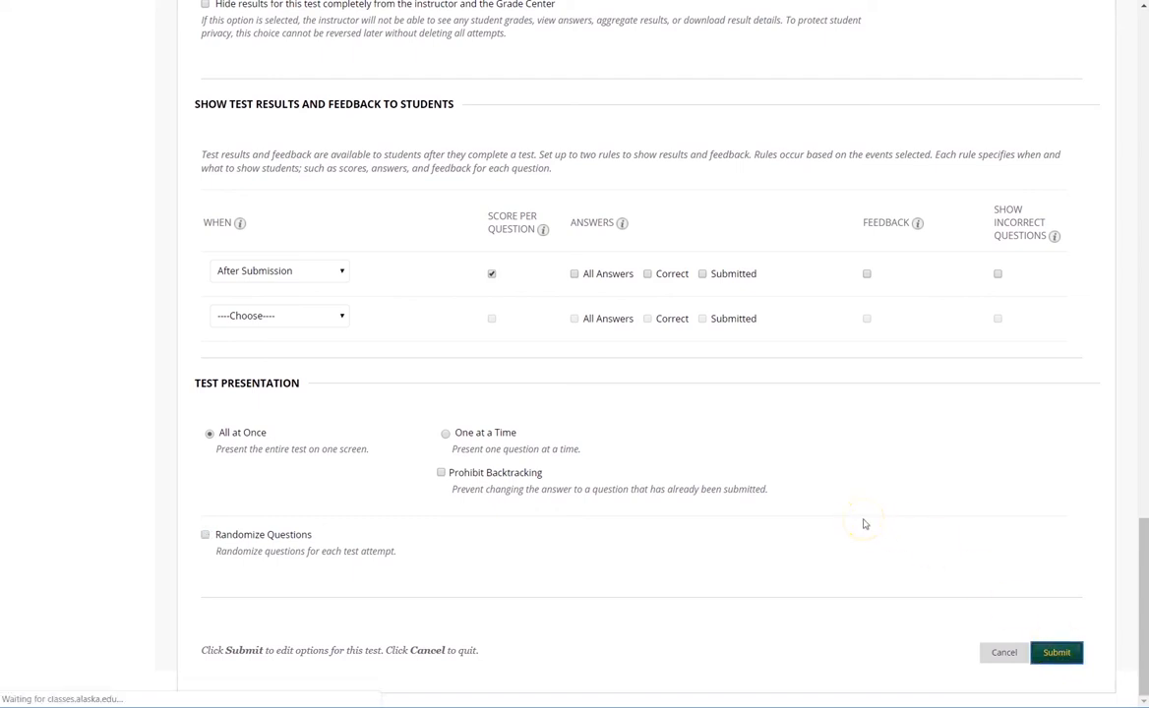
- Submit the Practice test options and go to the course Home Page
{"action": "left_click", "coordinate": [1060, 653]}
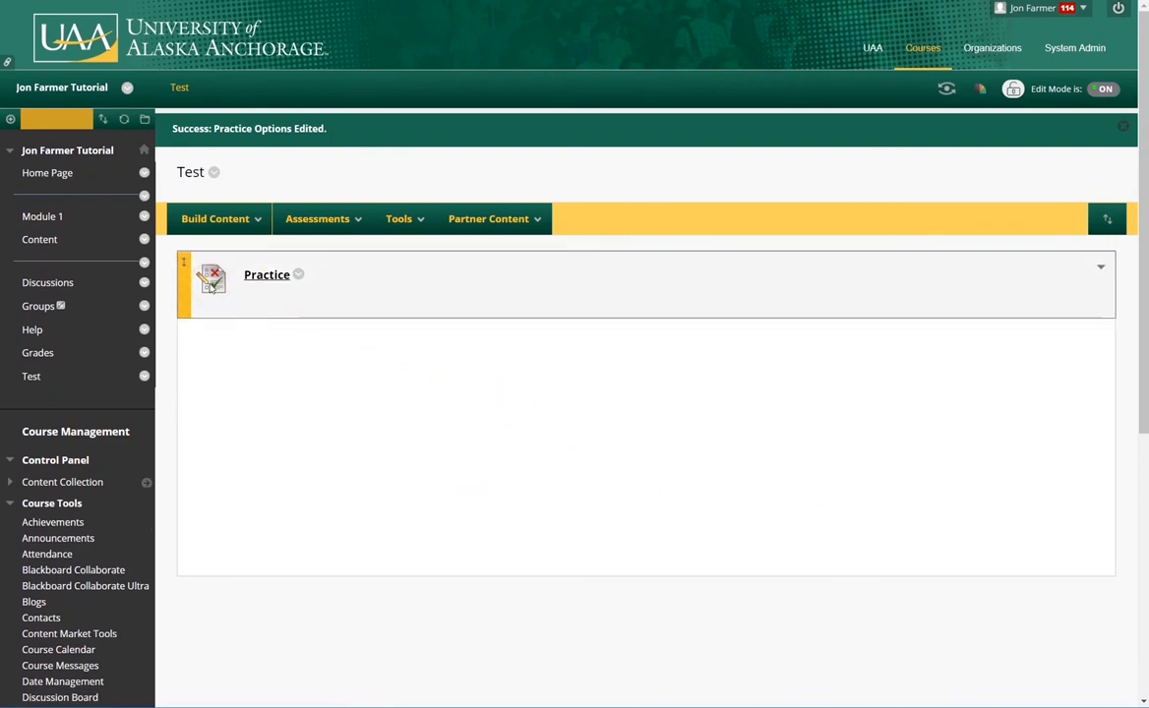
{"action": "left_click", "coordinate": [47, 174]}
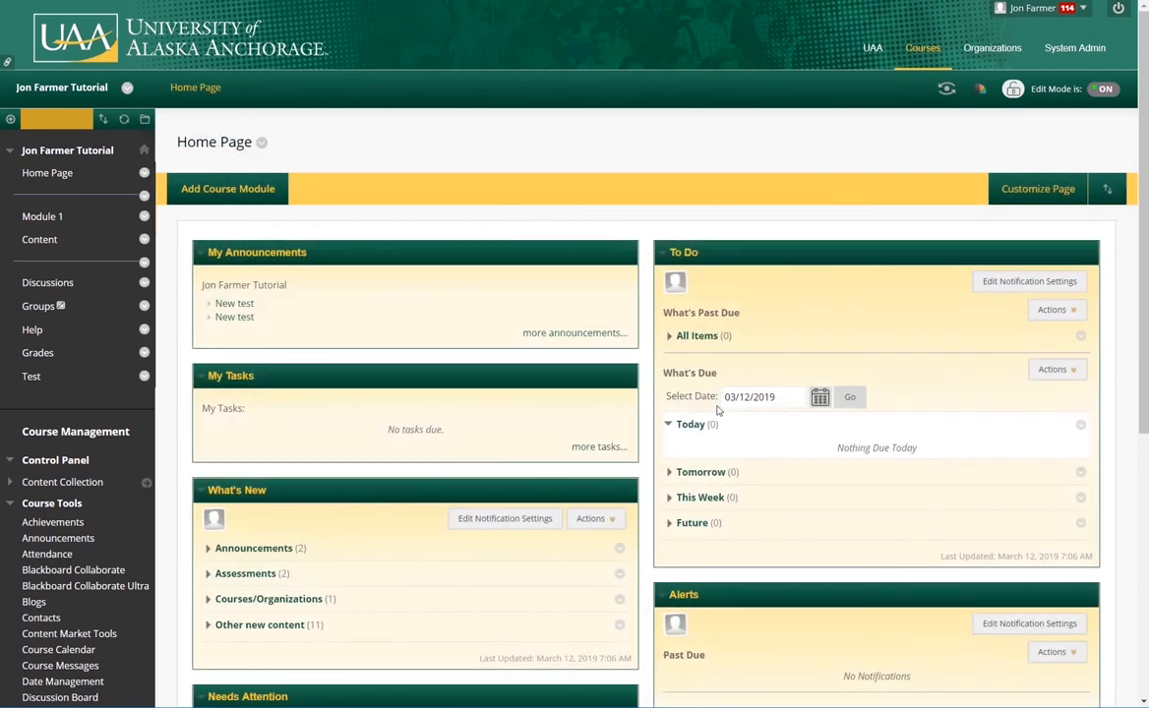